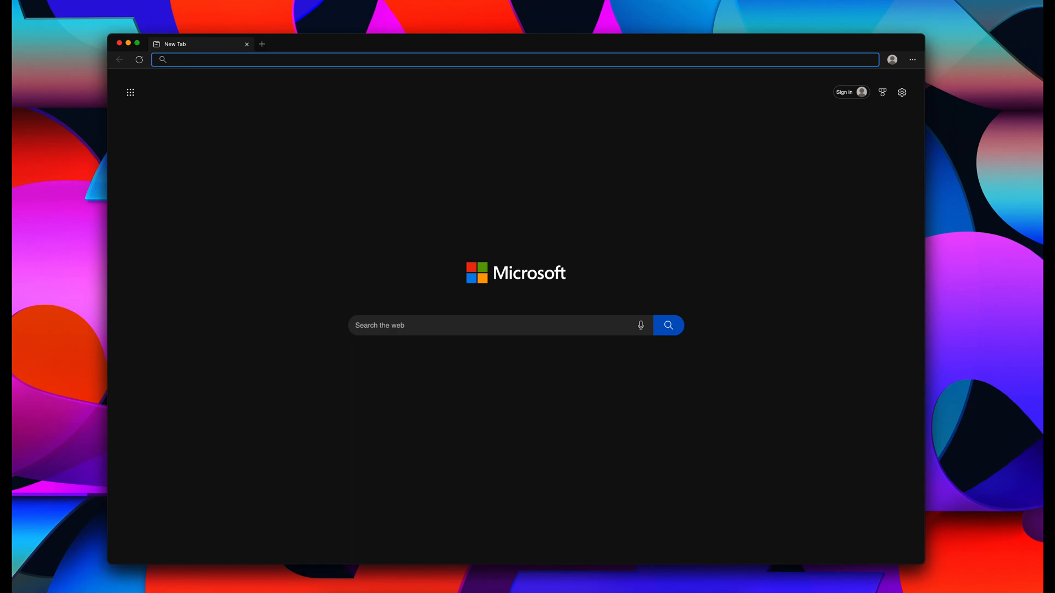
Navigate to aka.ms/my, landing on the Microsoft account sign-in page
{"action": "type", "text": "a"}
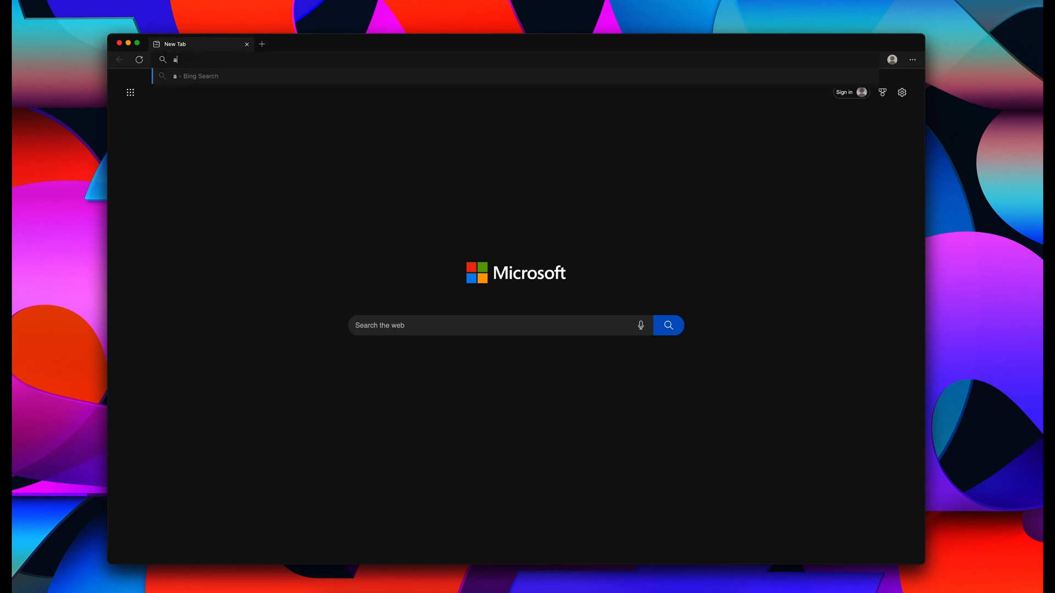
{"action": "type", "text": "aka.ms/my"}
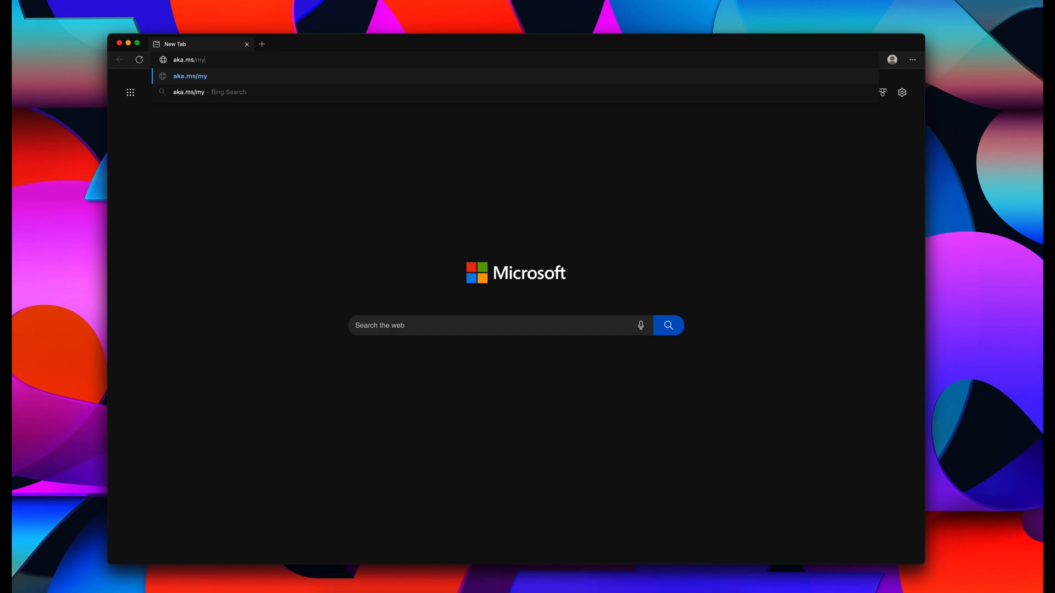
{"action": "key", "text": "Enter"}
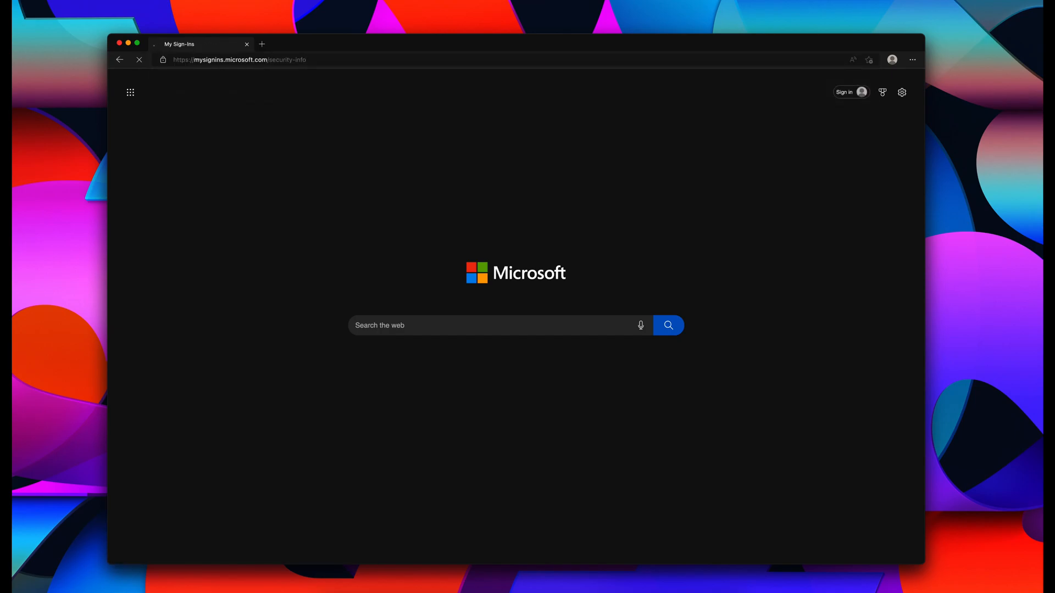
{"action": "left_click", "coordinate": [850, 93]}
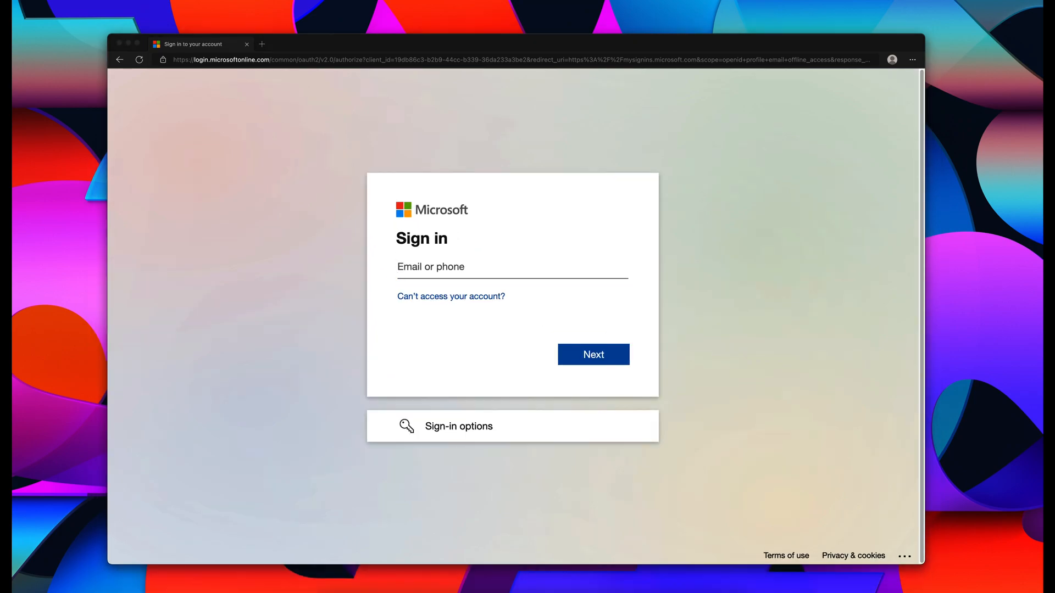
{"action": "mouse_move", "coordinate": [229, 136]}
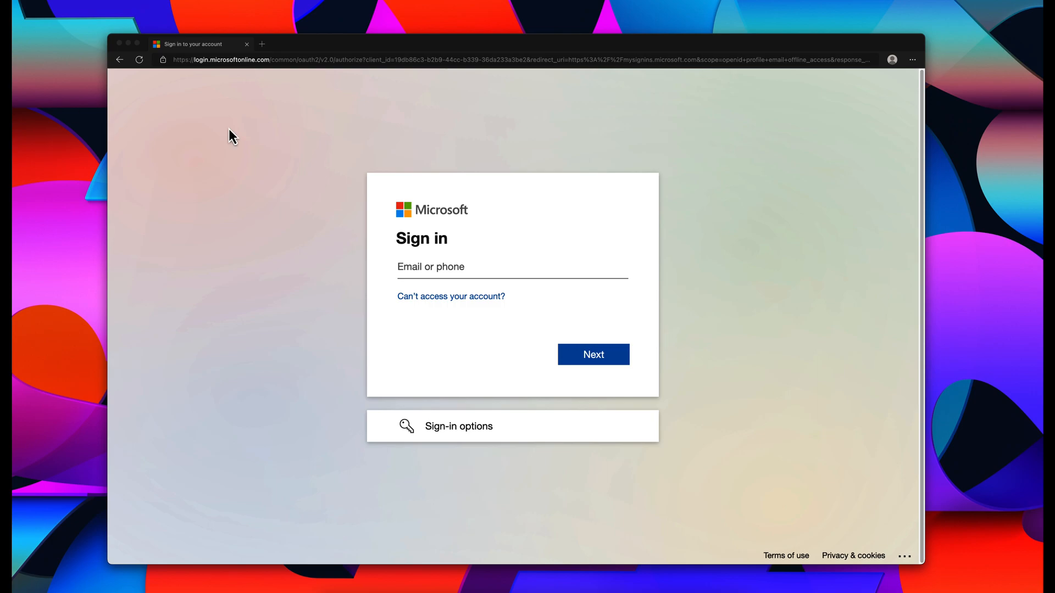
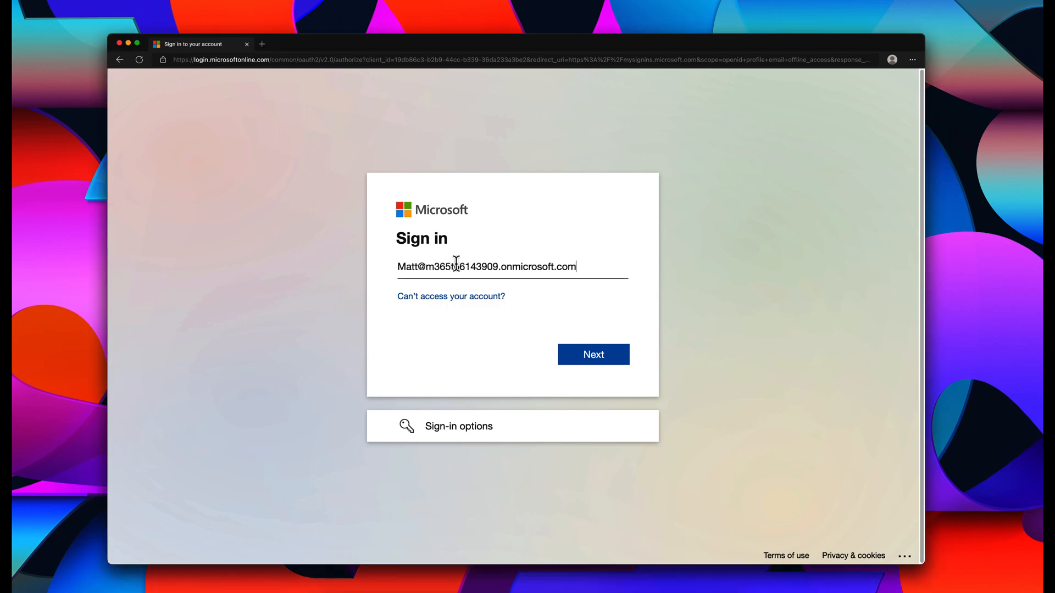
{"action": "left_click", "coordinate": [593, 354]}
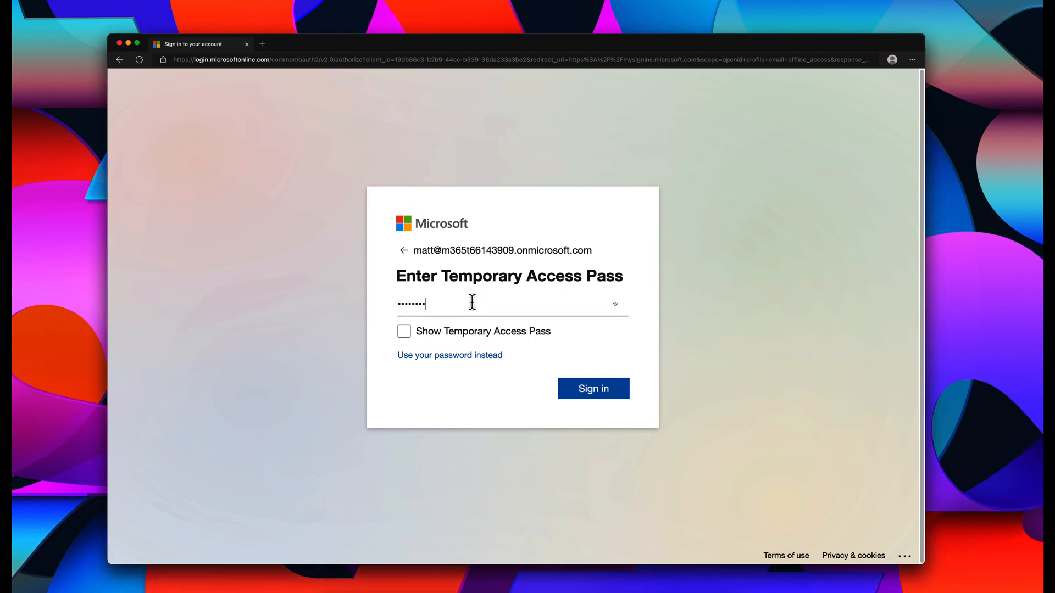
{"action": "left_click", "coordinate": [593, 389]}
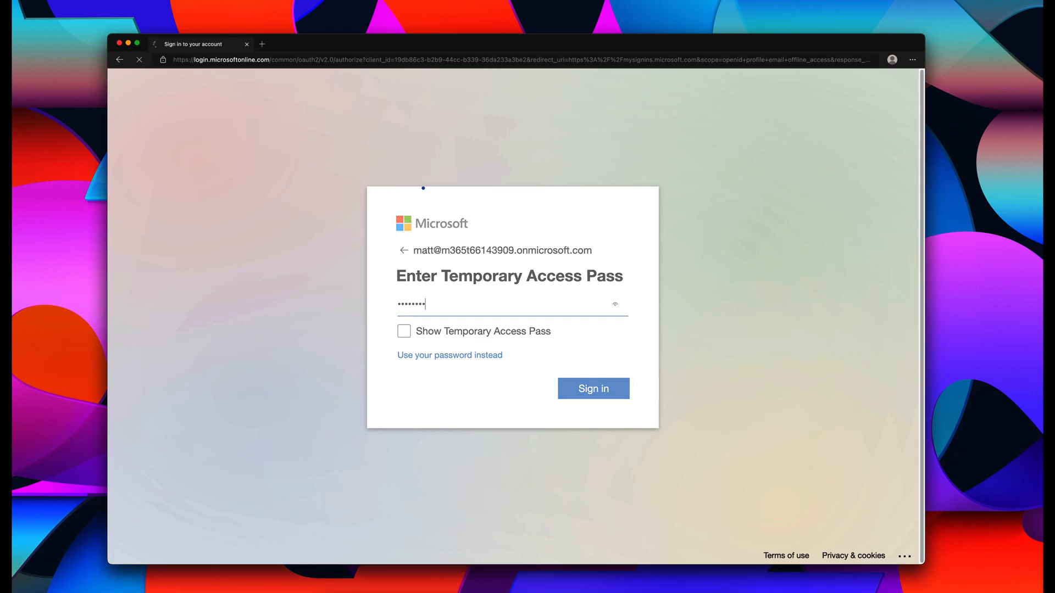
{"action": "left_click", "coordinate": [594, 389]}
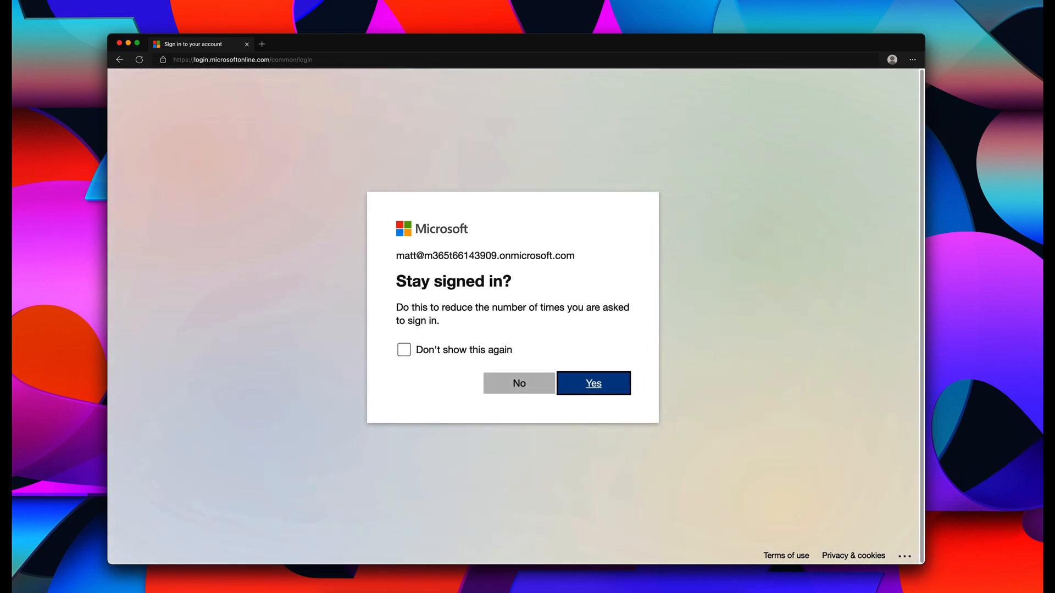
{"action": "mouse_move", "coordinate": [523, 385]}
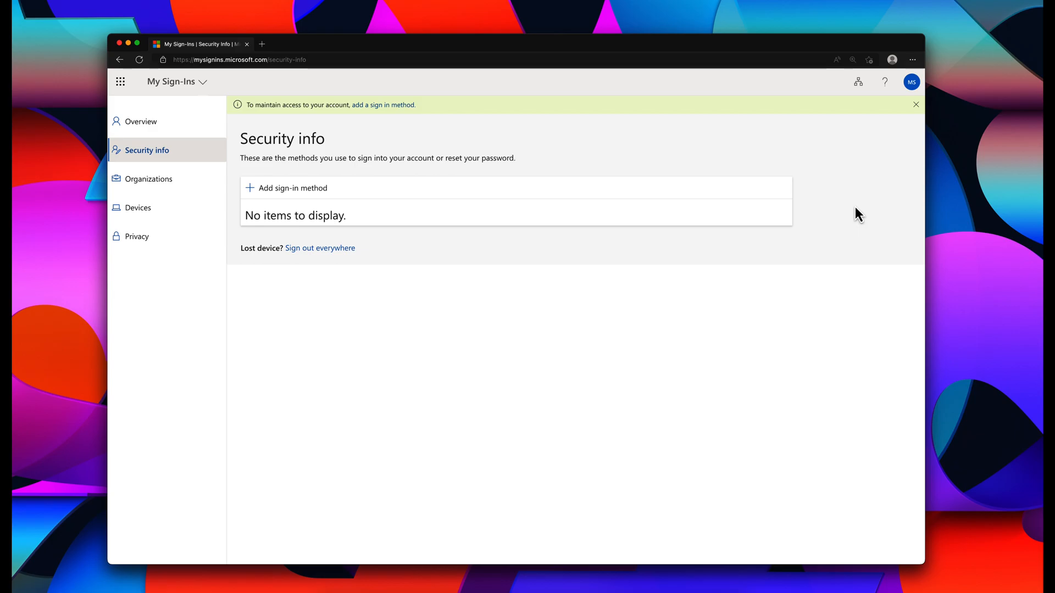
Add a new sign-in method and pick Security key from the method list
{"action": "left_click", "coordinate": [286, 188]}
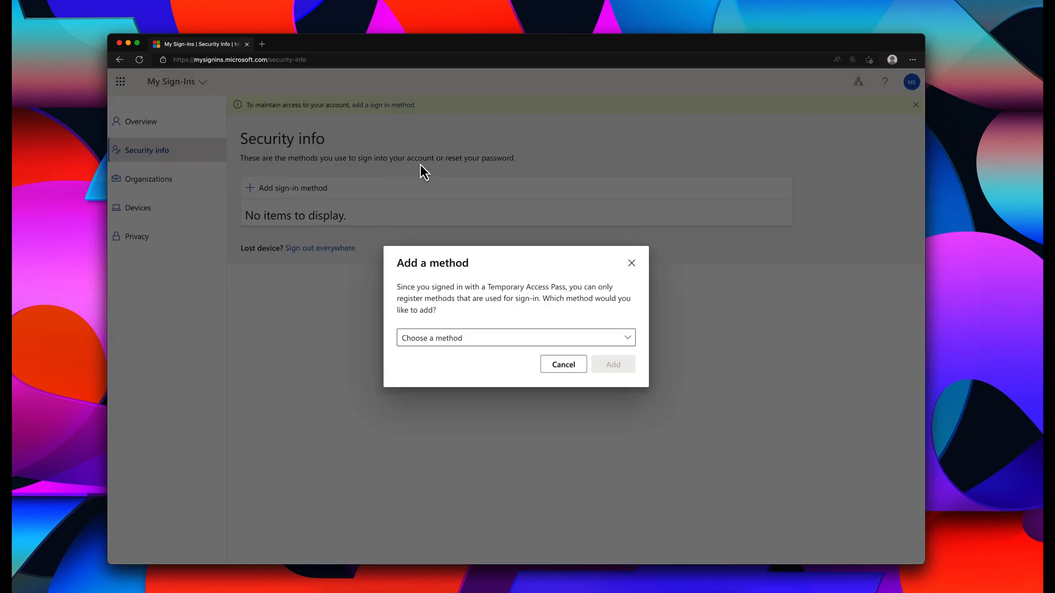
{"action": "mouse_move", "coordinate": [497, 330]}
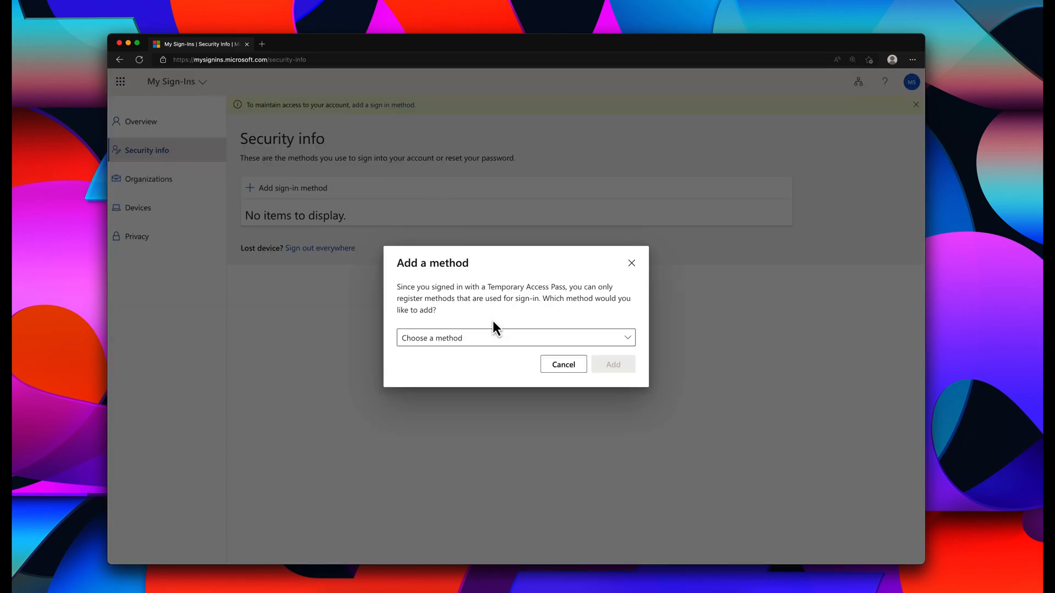
{"action": "mouse_move", "coordinate": [488, 321]}
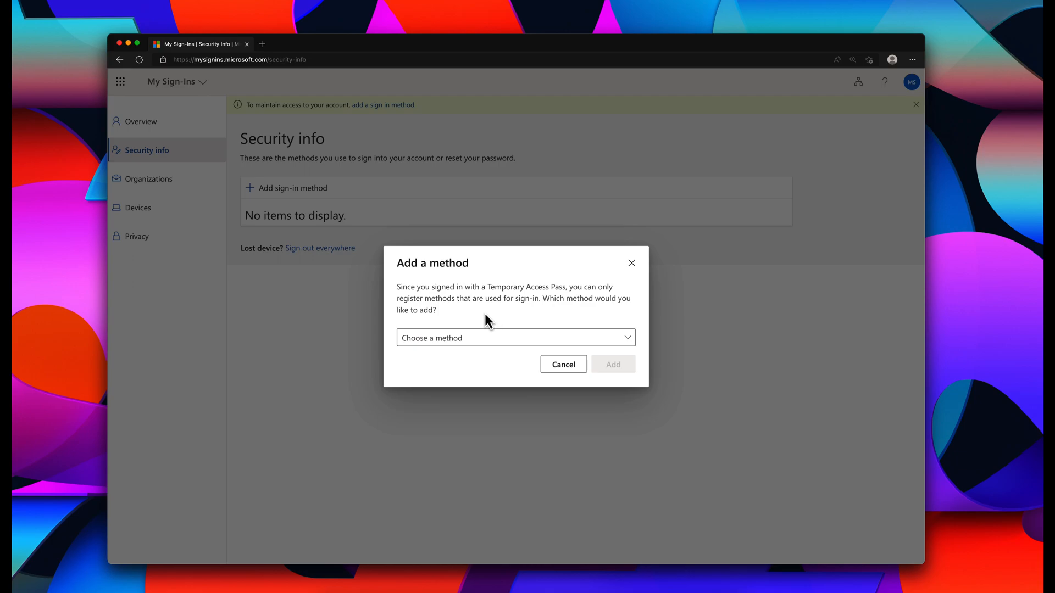
{"action": "mouse_move", "coordinate": [603, 288]}
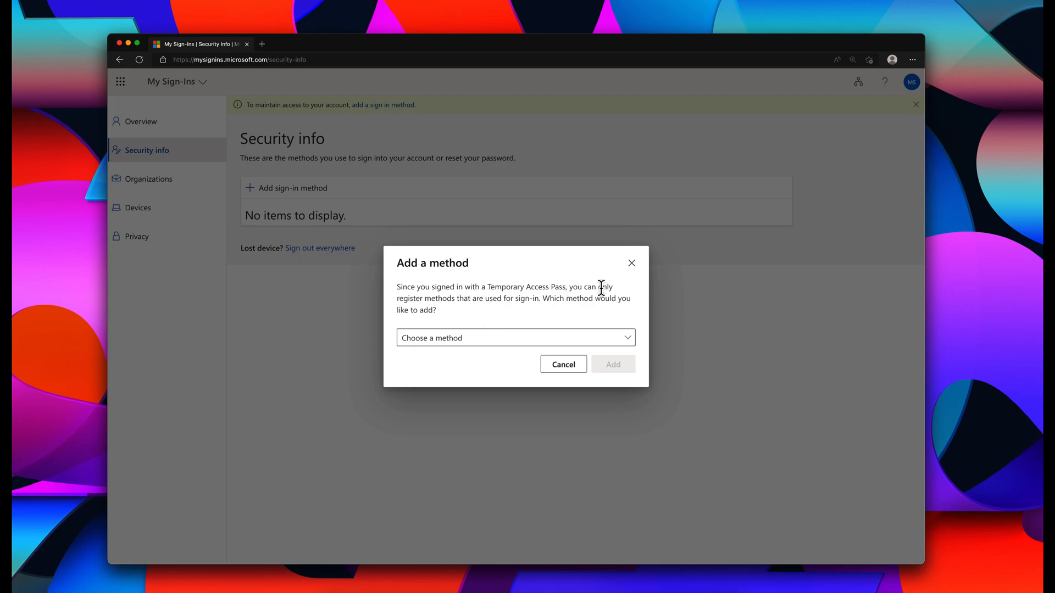
{"action": "mouse_move", "coordinate": [555, 330]}
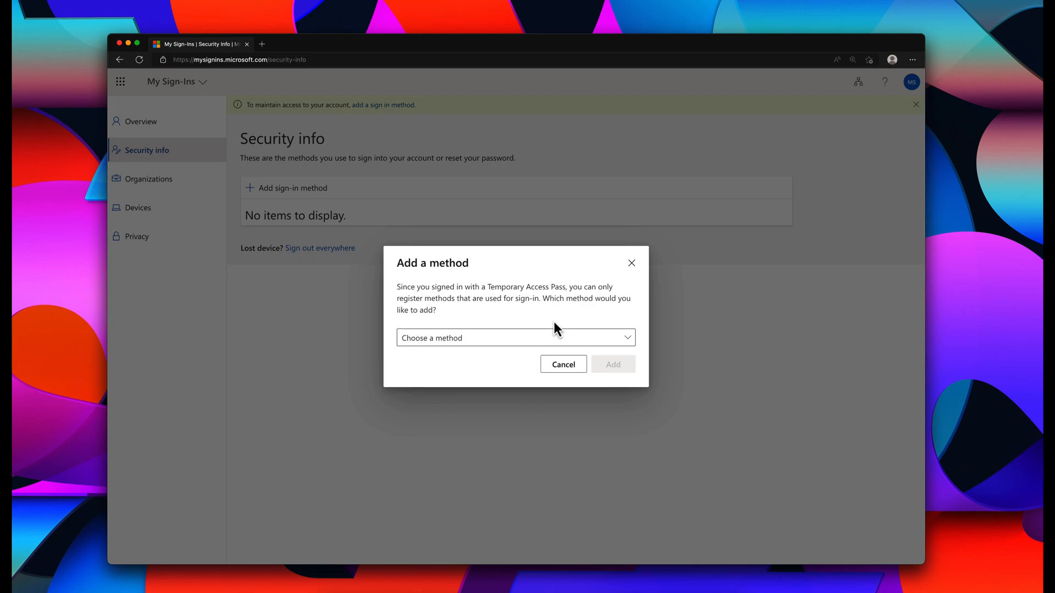
{"action": "left_click", "coordinate": [515, 338]}
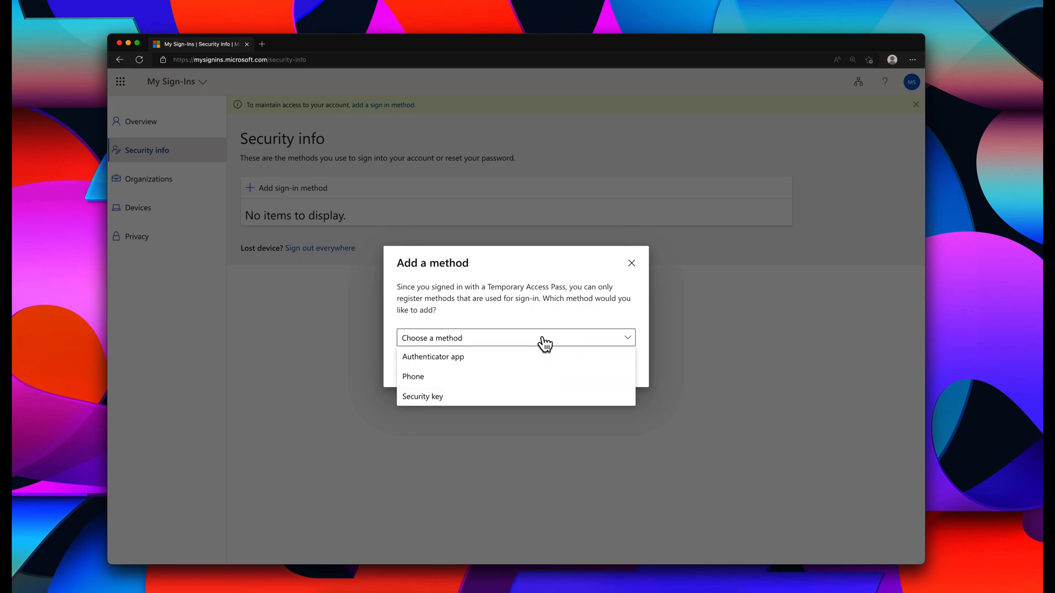
{"action": "left_click", "coordinate": [422, 397]}
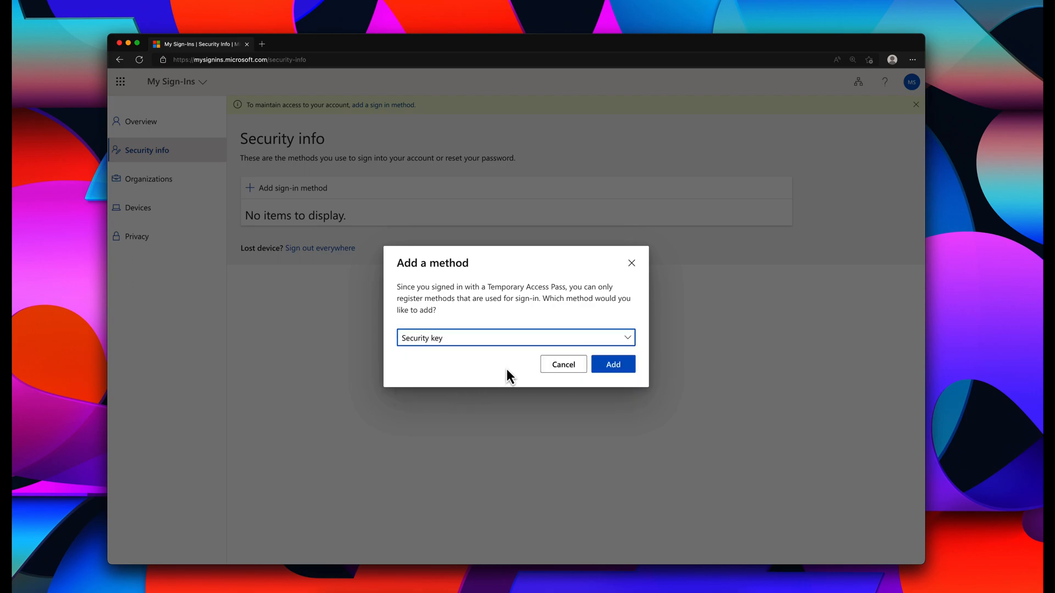
Confirm the security key, choose USB device and begin its setup
{"action": "left_click", "coordinate": [613, 364]}
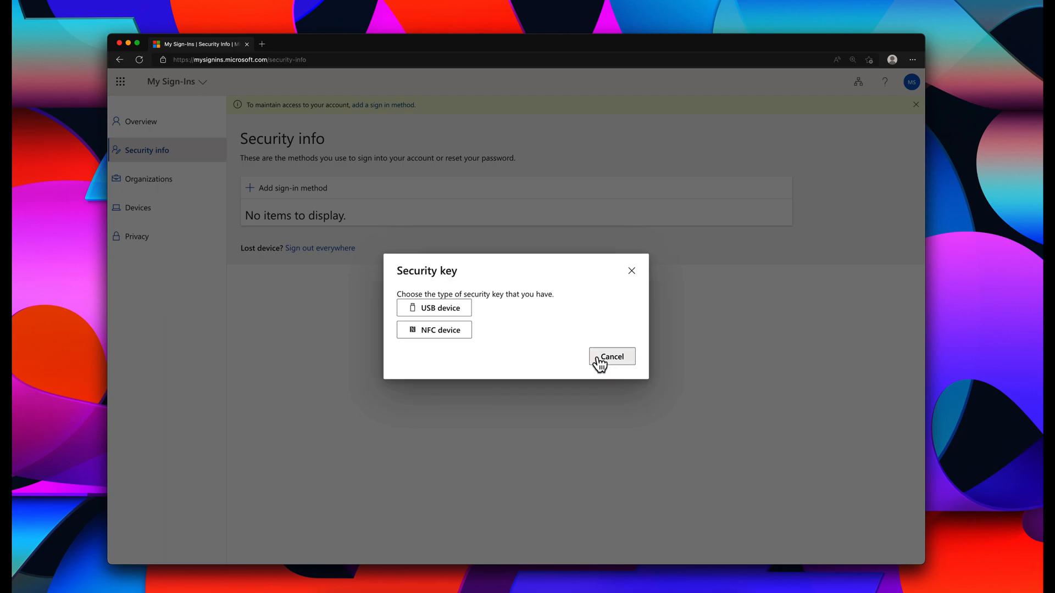
{"action": "left_click", "coordinate": [434, 307]}
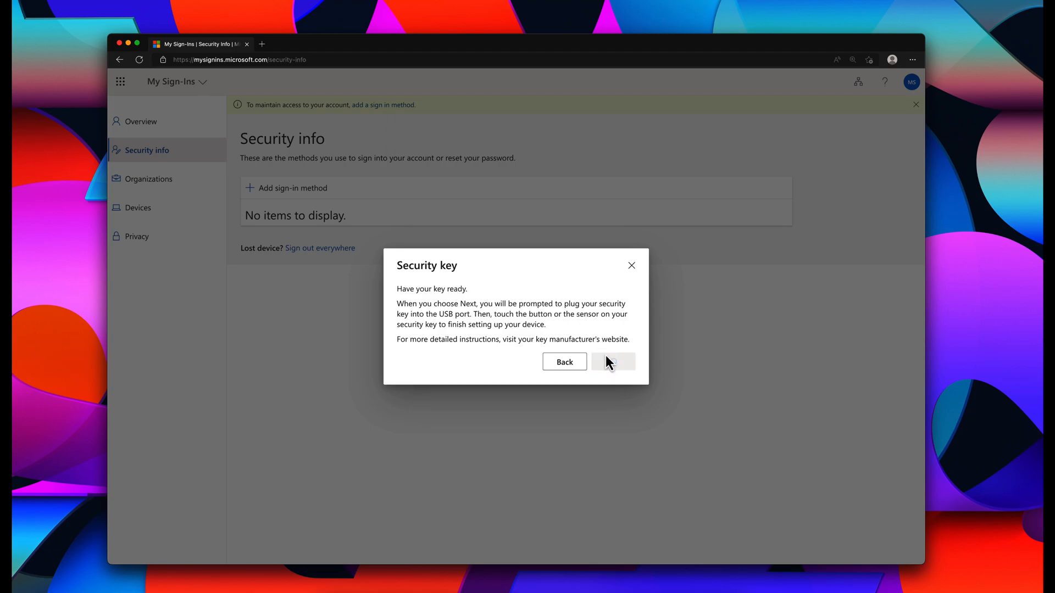
{"action": "left_click", "coordinate": [614, 361]}
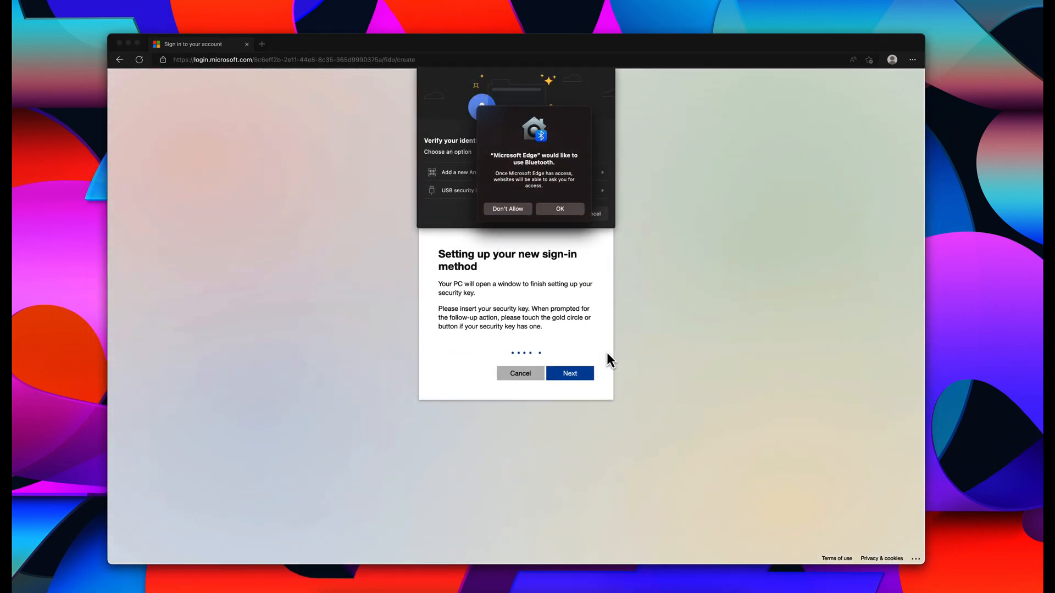
{"action": "mouse_move", "coordinate": [605, 299]}
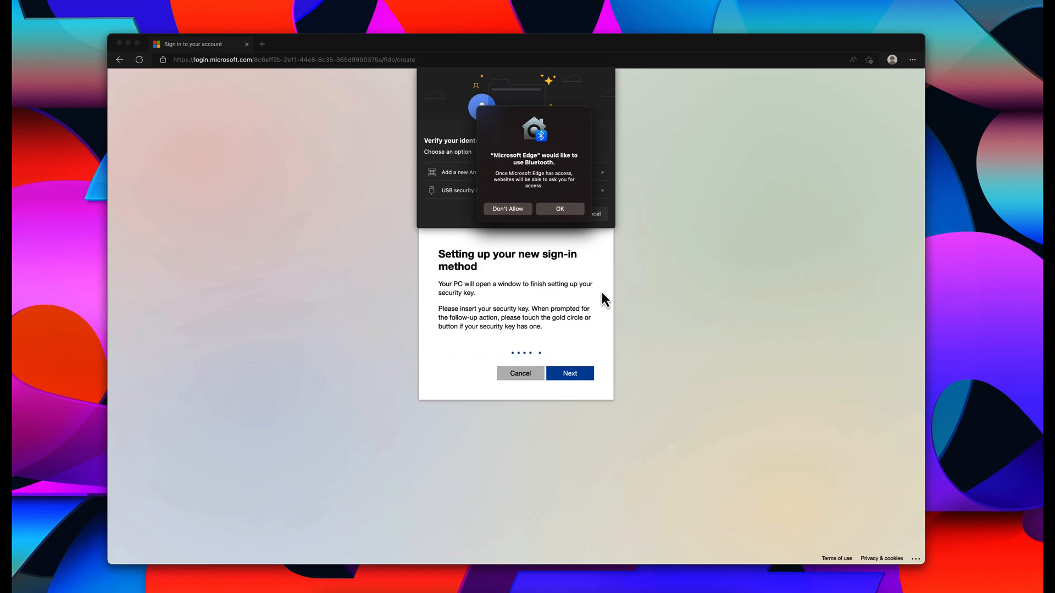
{"action": "mouse_move", "coordinate": [571, 219]}
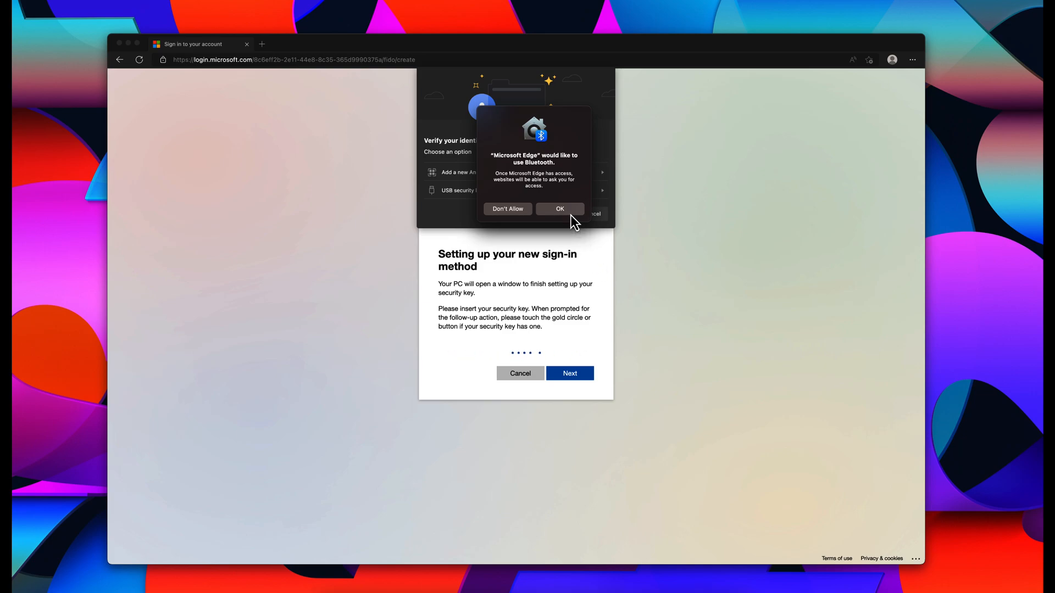
Allow Bluetooth for Edge, confirm the key's new PIN and allow reading its make and model
{"action": "left_click", "coordinate": [559, 208]}
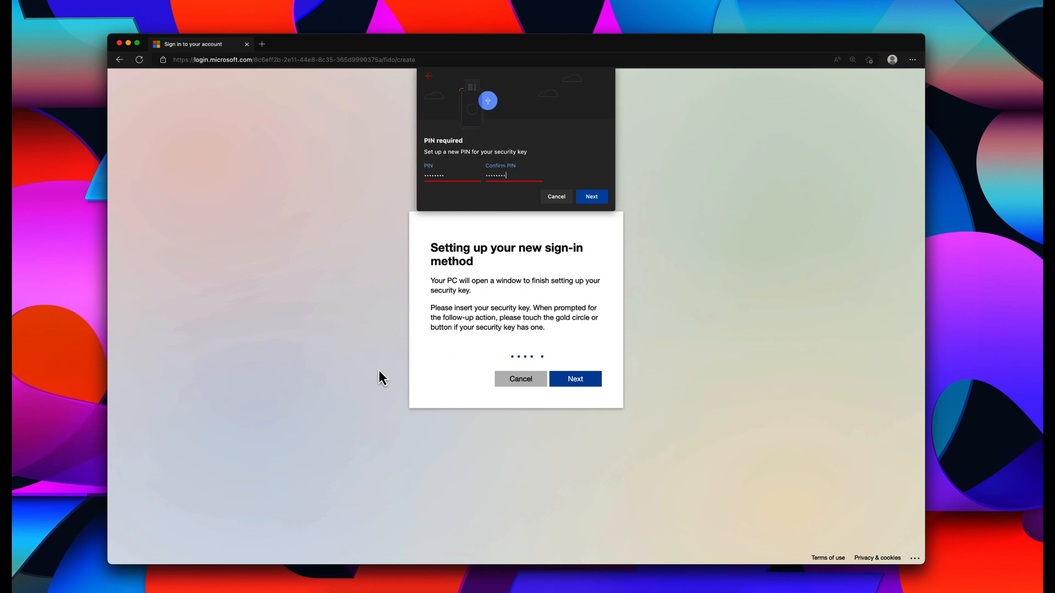
{"action": "left_click", "coordinate": [591, 196]}
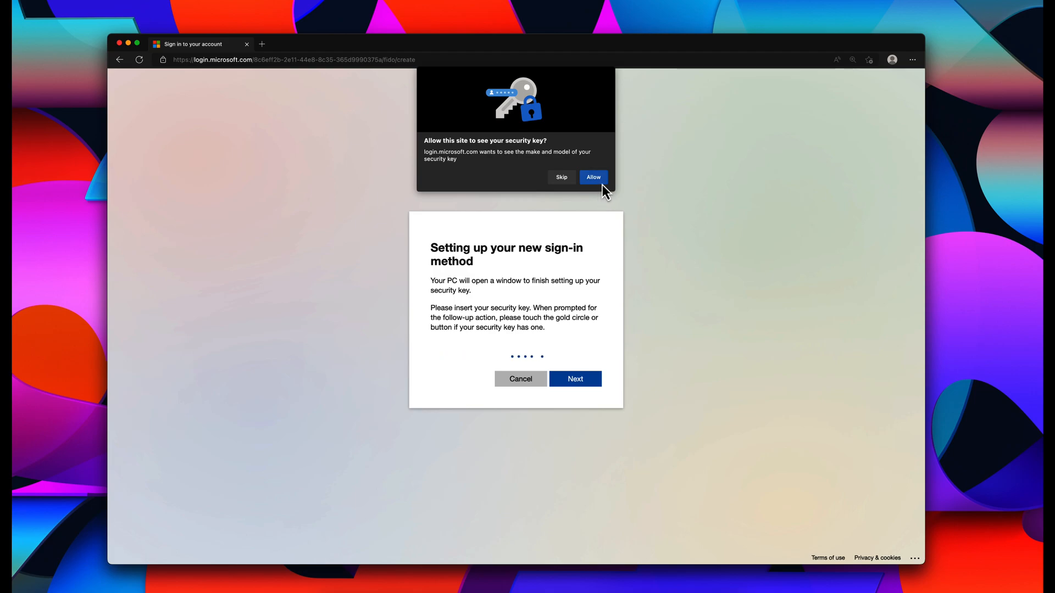
{"action": "left_click", "coordinate": [593, 177]}
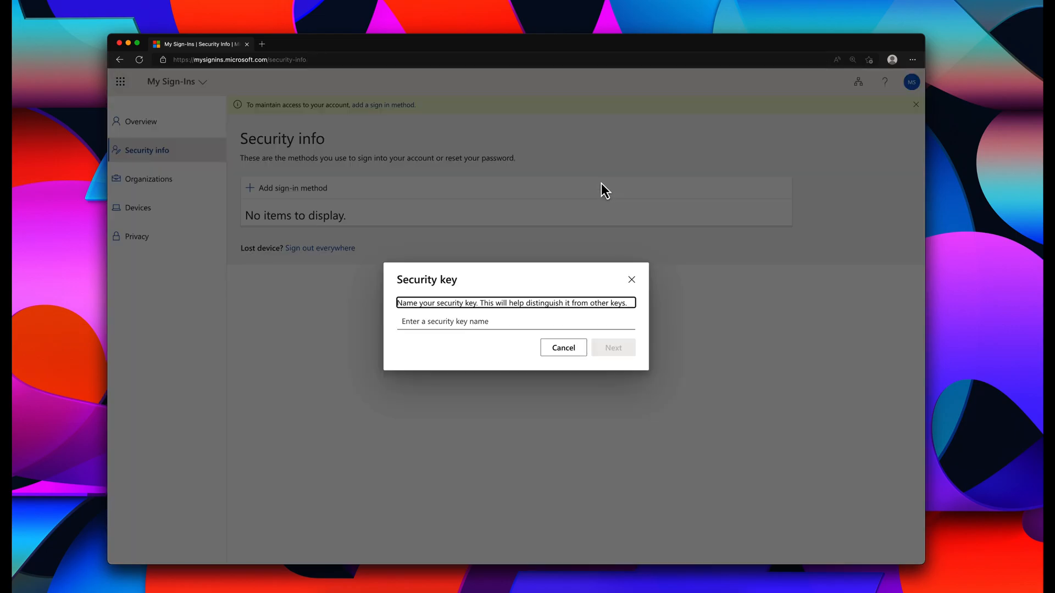
Name the key 'Matts Securit…', finish registration and dismiss the setup confirmation
{"action": "type", "text": "M"}
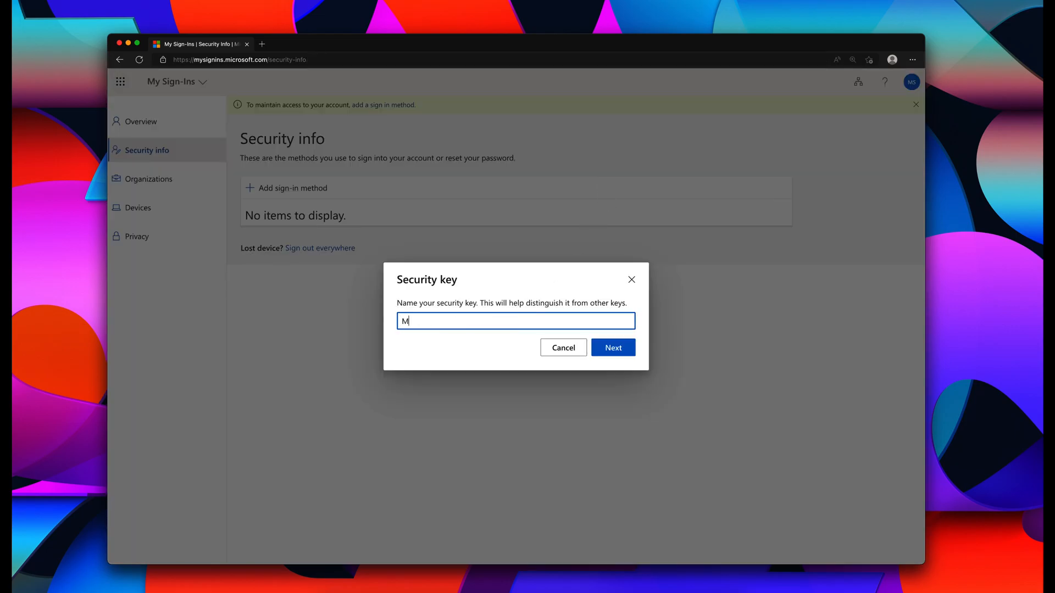
{"action": "type", "text": "atts Security Key"}
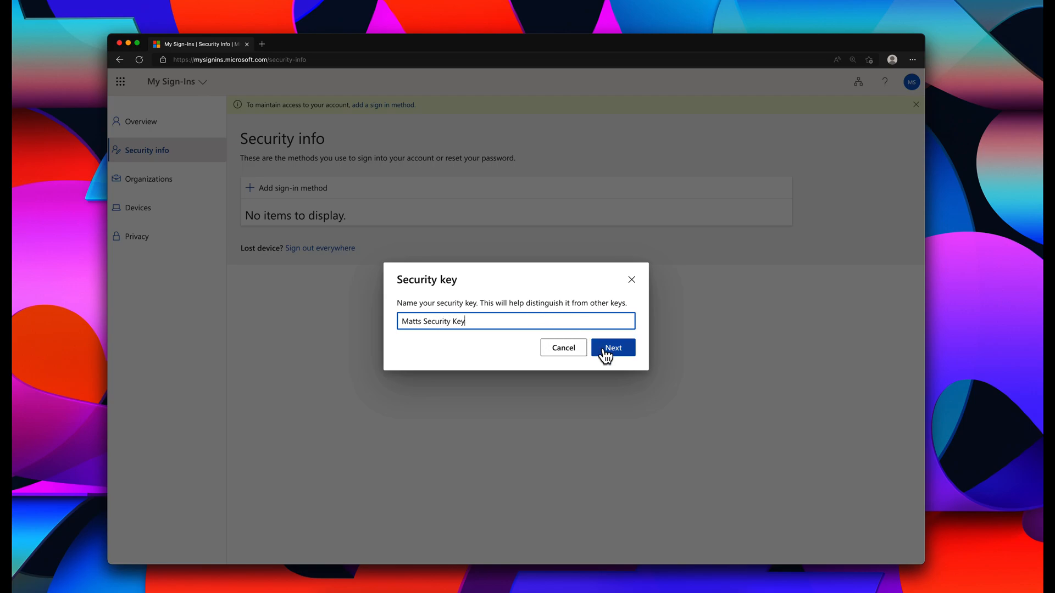
{"action": "left_click", "coordinate": [613, 347]}
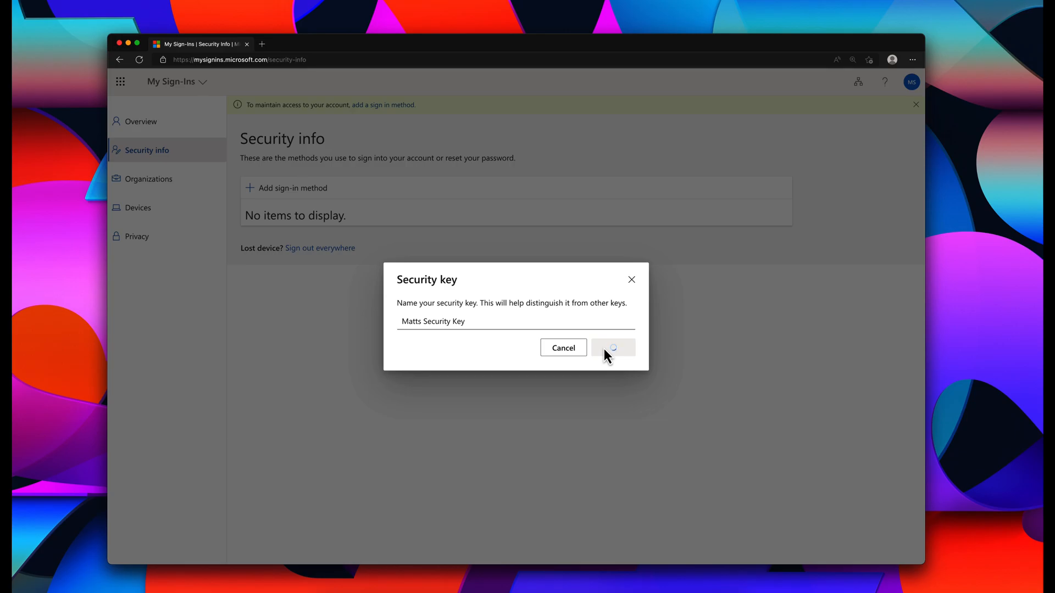
{"action": "left_click", "coordinate": [613, 347]}
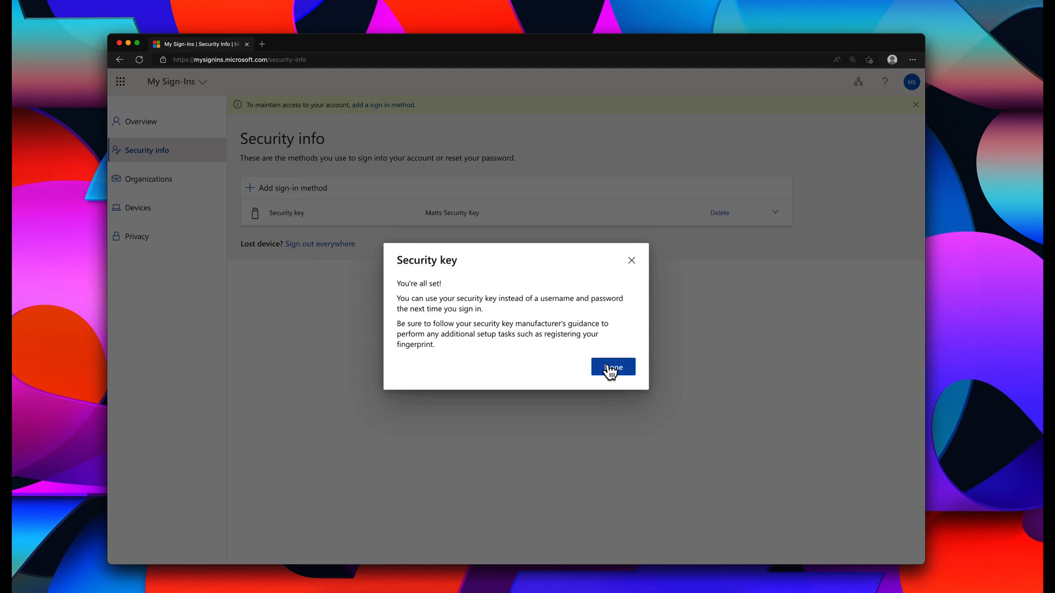
{"action": "left_click", "coordinate": [613, 367]}
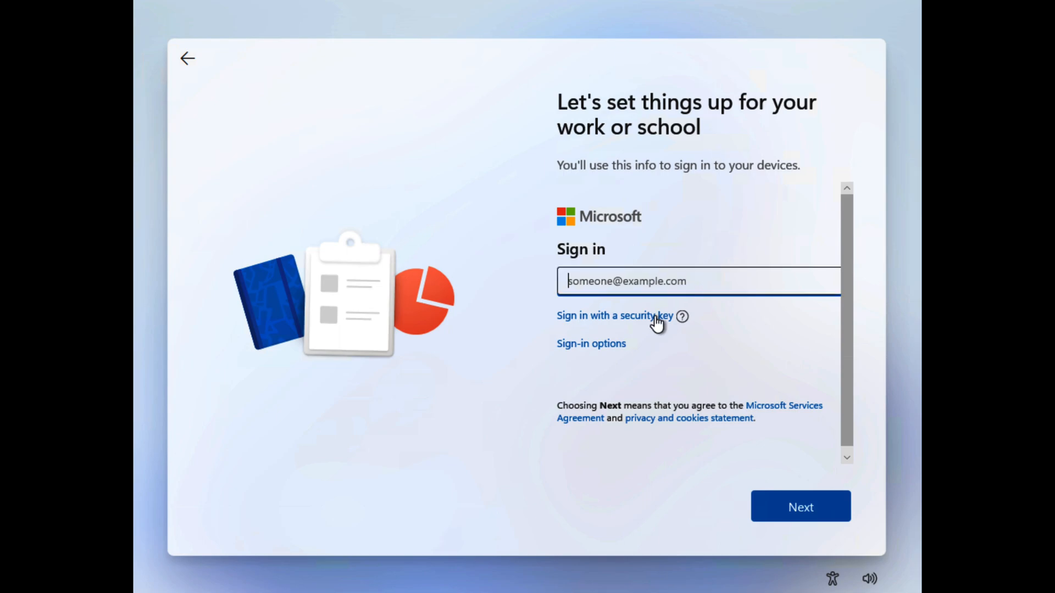
Sign in to Windows Setup with the security key and submit its PIN
{"action": "left_click", "coordinate": [612, 316]}
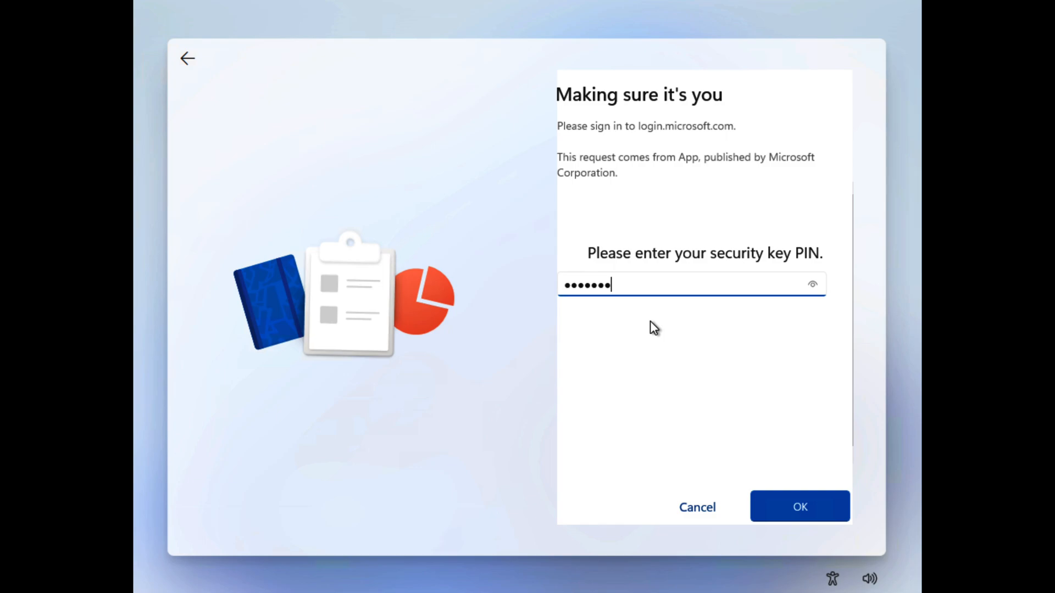
{"action": "type", "text": "8"}
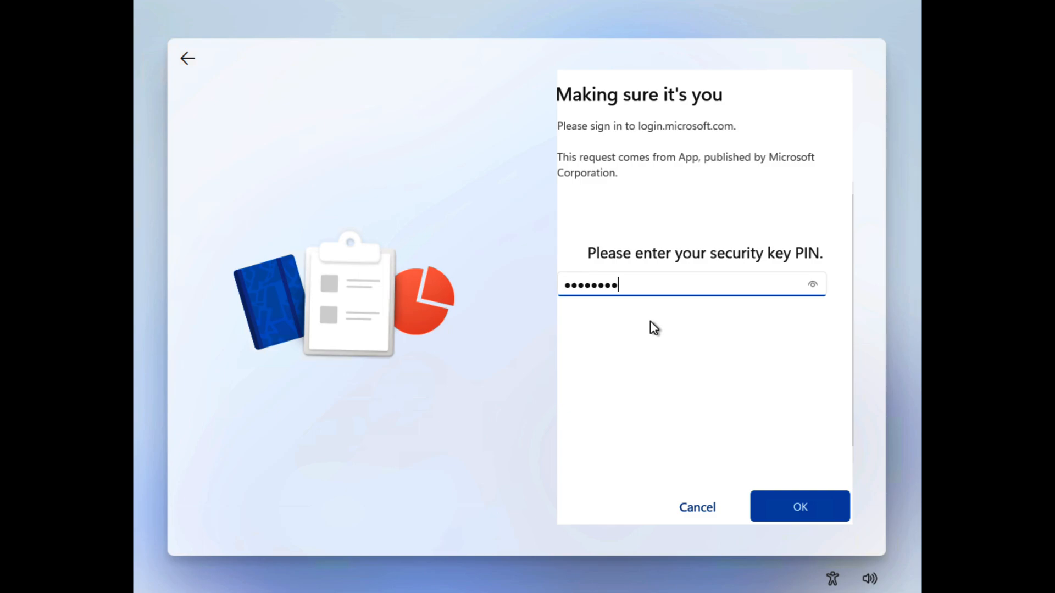
{"action": "left_click", "coordinate": [800, 507]}
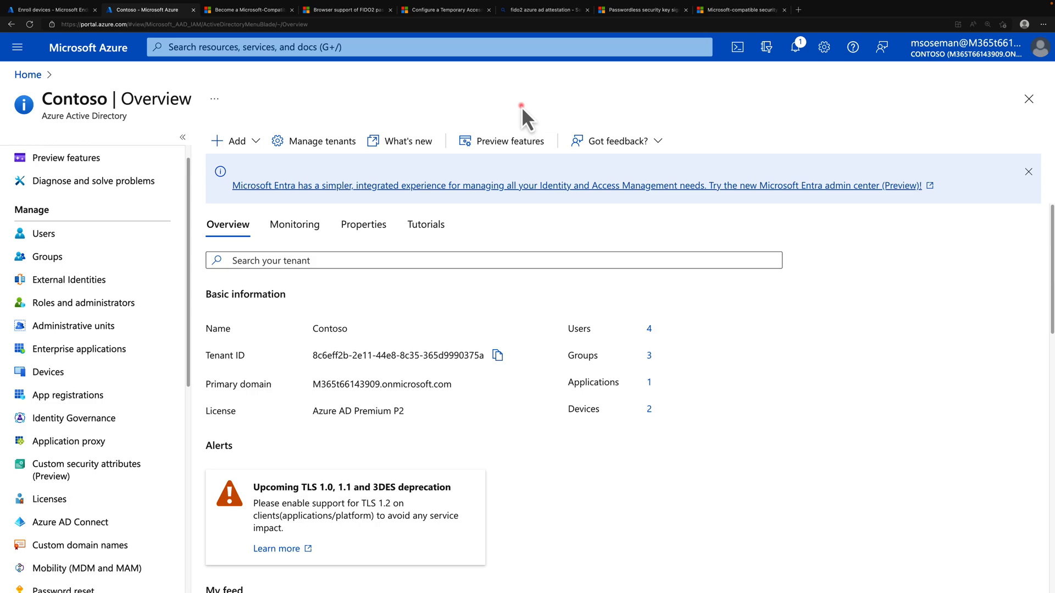
{"action": "mouse_move", "coordinate": [528, 88]}
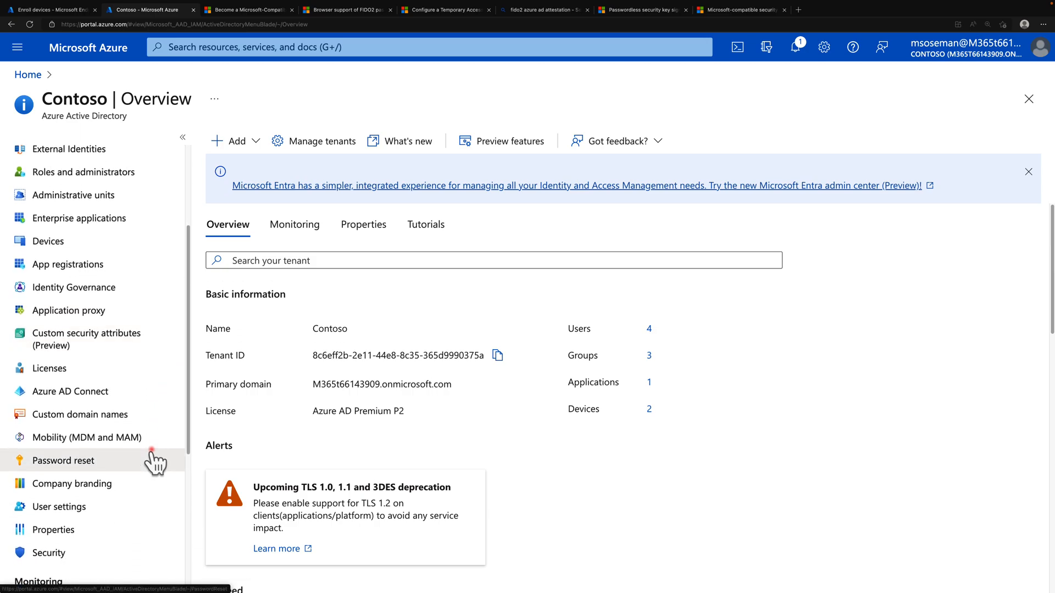
Reach the FIDO2 Security Key policy via Security > Authentication methods > Policies
{"action": "left_click", "coordinate": [40, 553]}
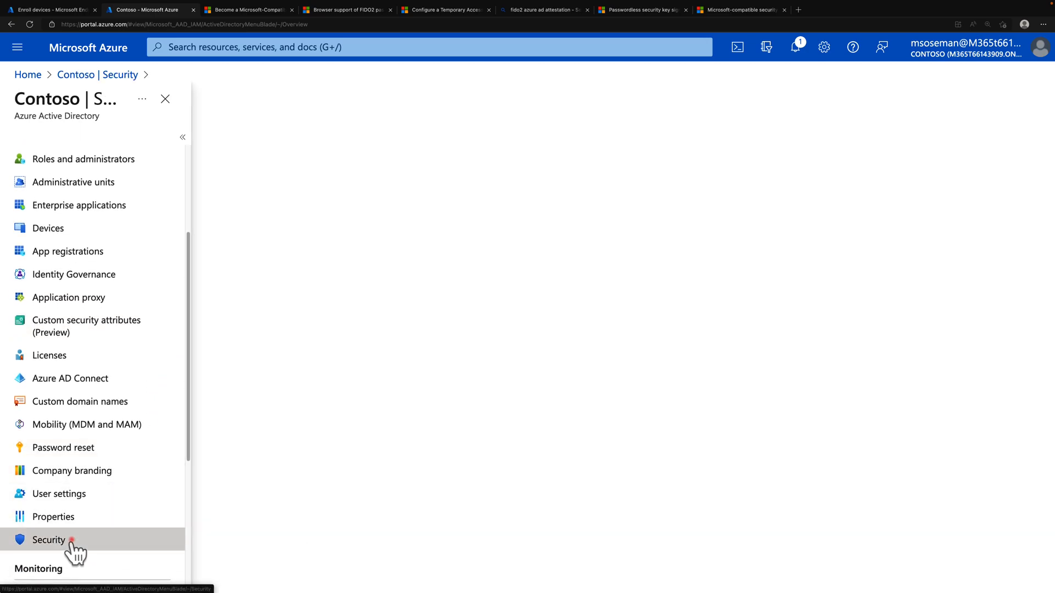
{"action": "left_click", "coordinate": [42, 540]}
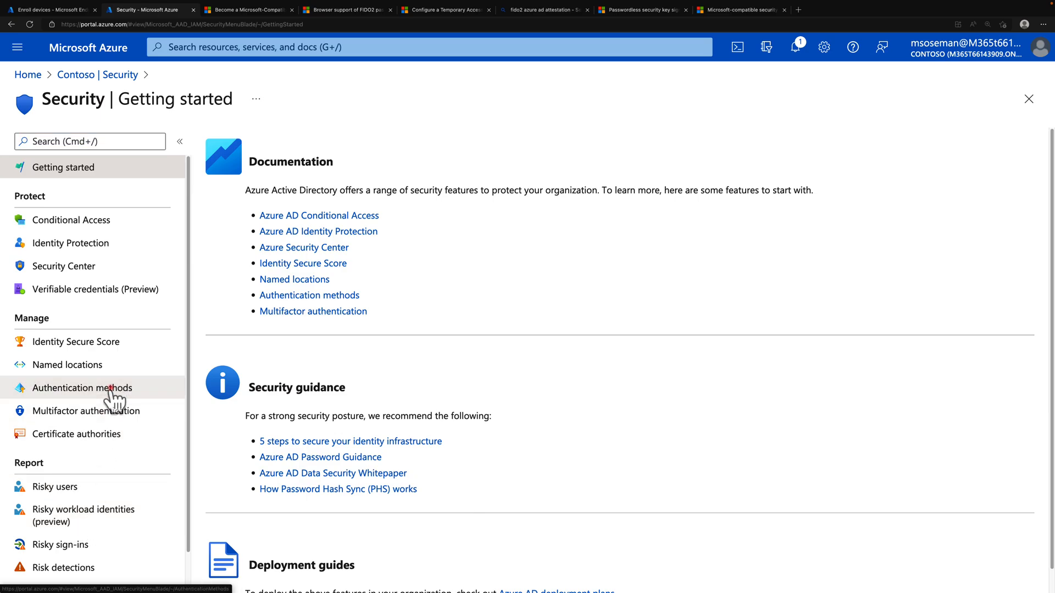
{"action": "left_click", "coordinate": [82, 388]}
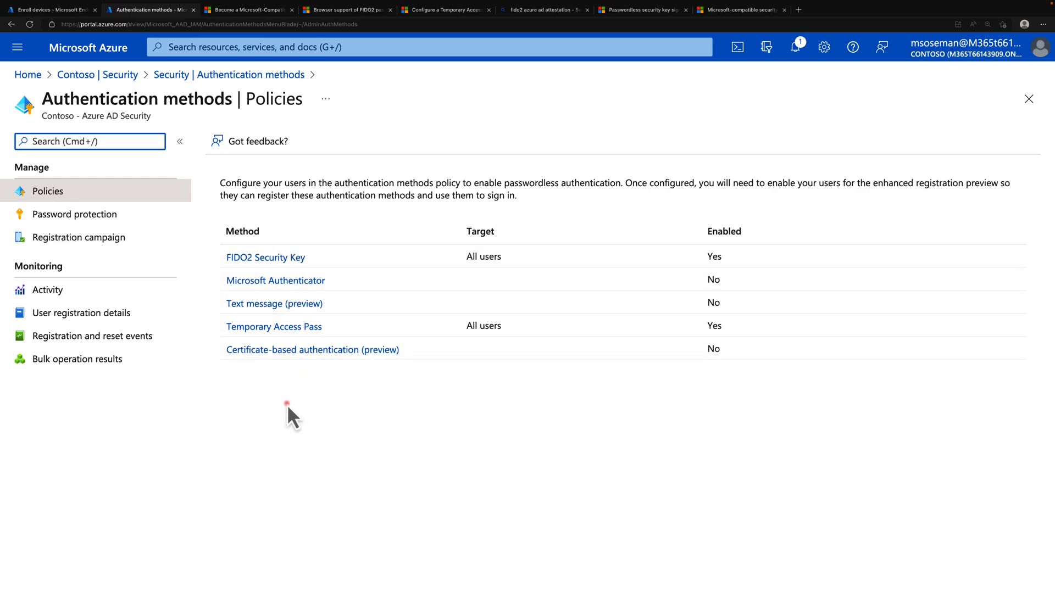
{"action": "mouse_move", "coordinate": [288, 257]}
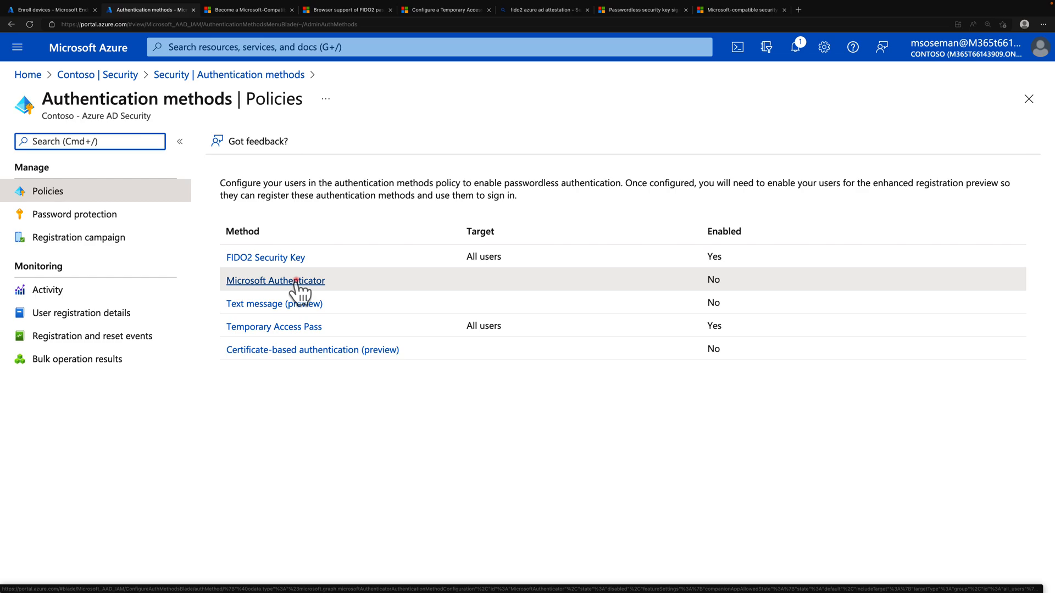
{"action": "left_click", "coordinate": [264, 257]}
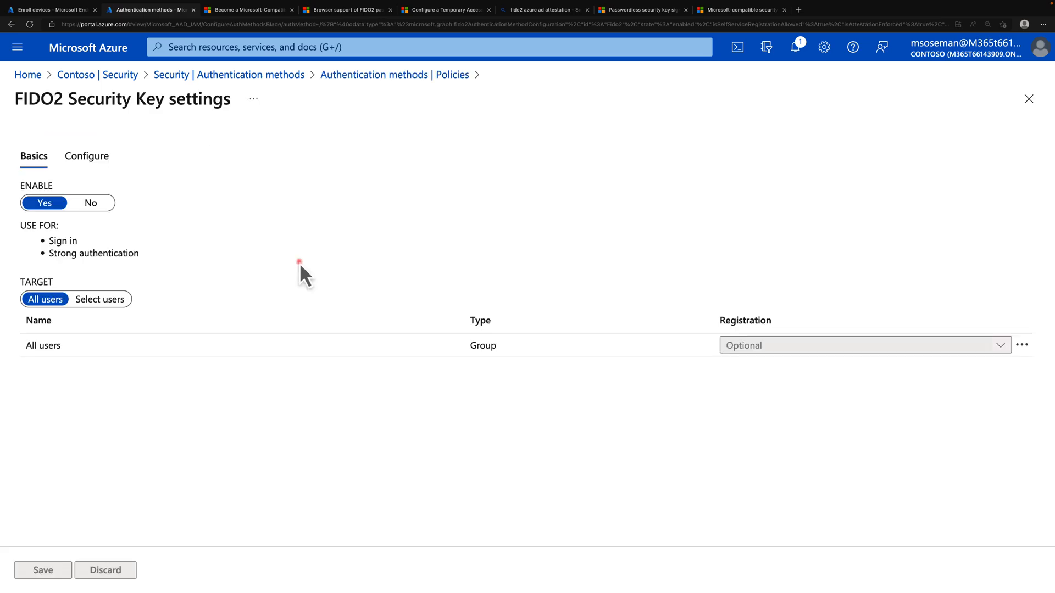
{"action": "mouse_move", "coordinate": [160, 202]}
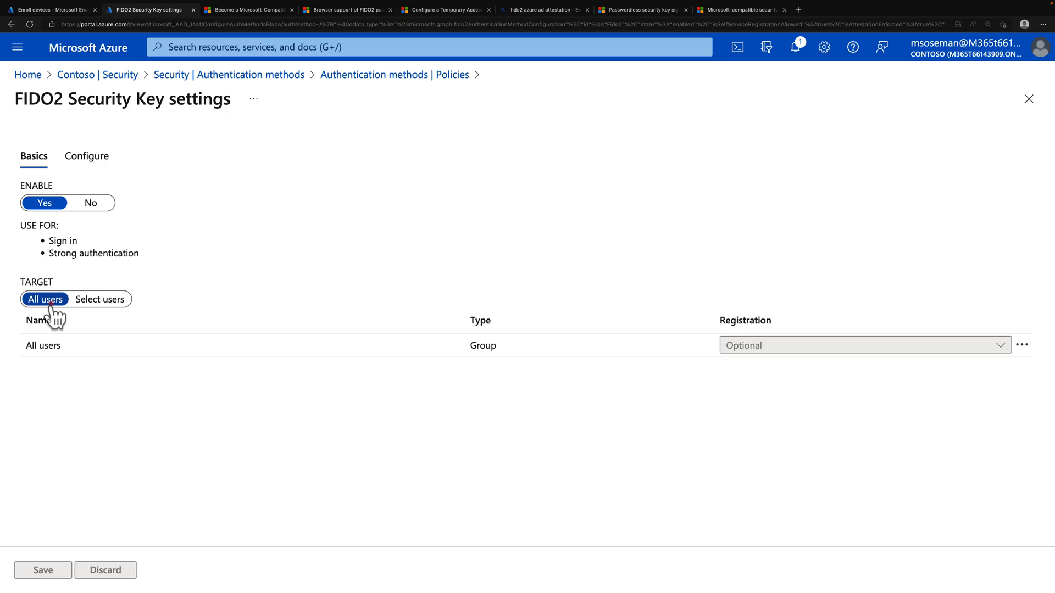
Review Configure, toggle Enforce key restrictions on then off, and return to the policy list
{"action": "left_click", "coordinate": [86, 156]}
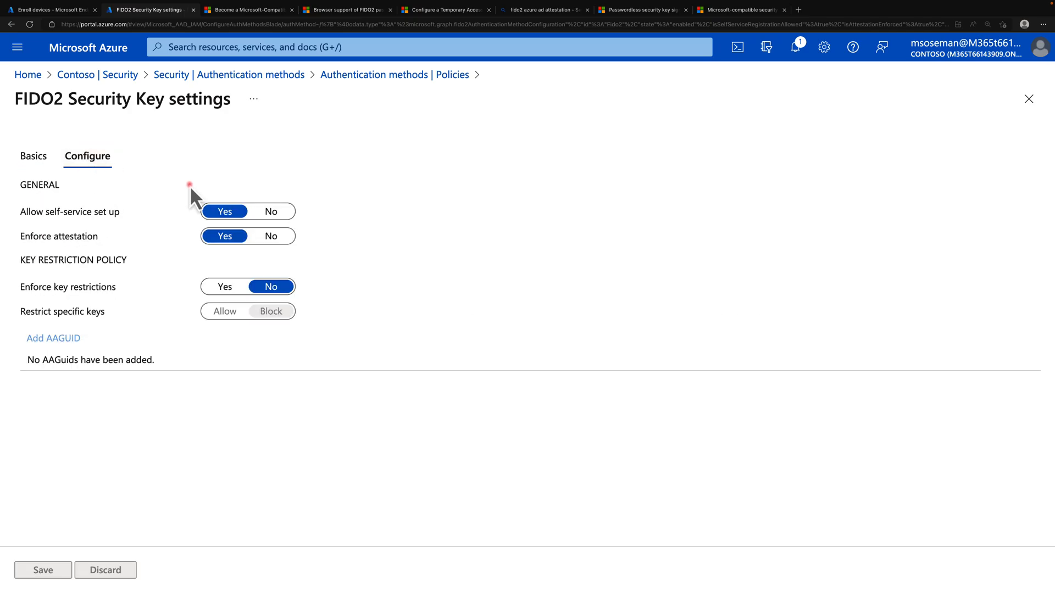
{"action": "mouse_move", "coordinate": [99, 226]}
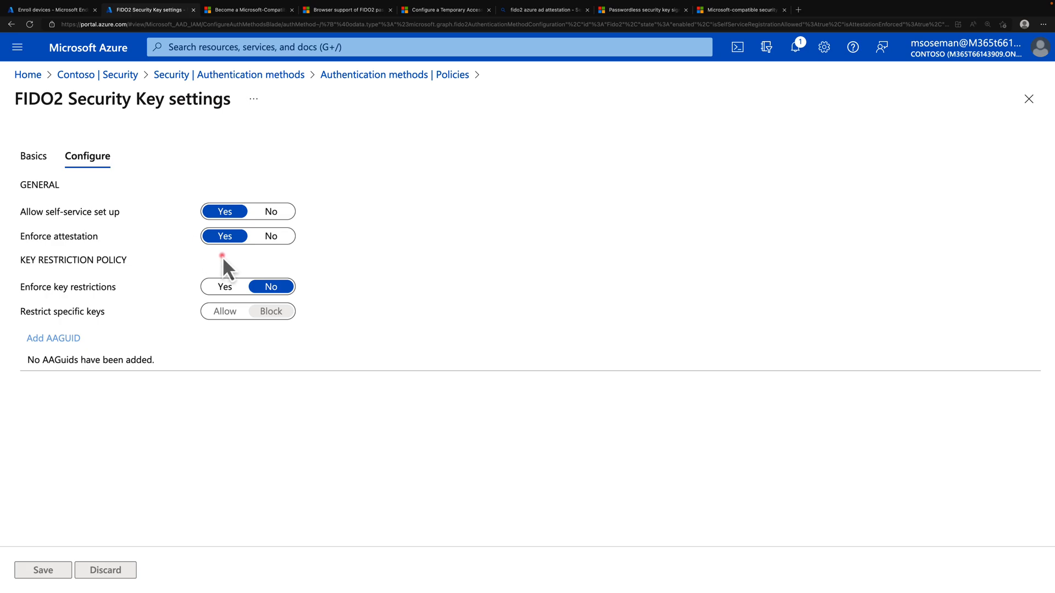
{"action": "left_click", "coordinate": [224, 287]}
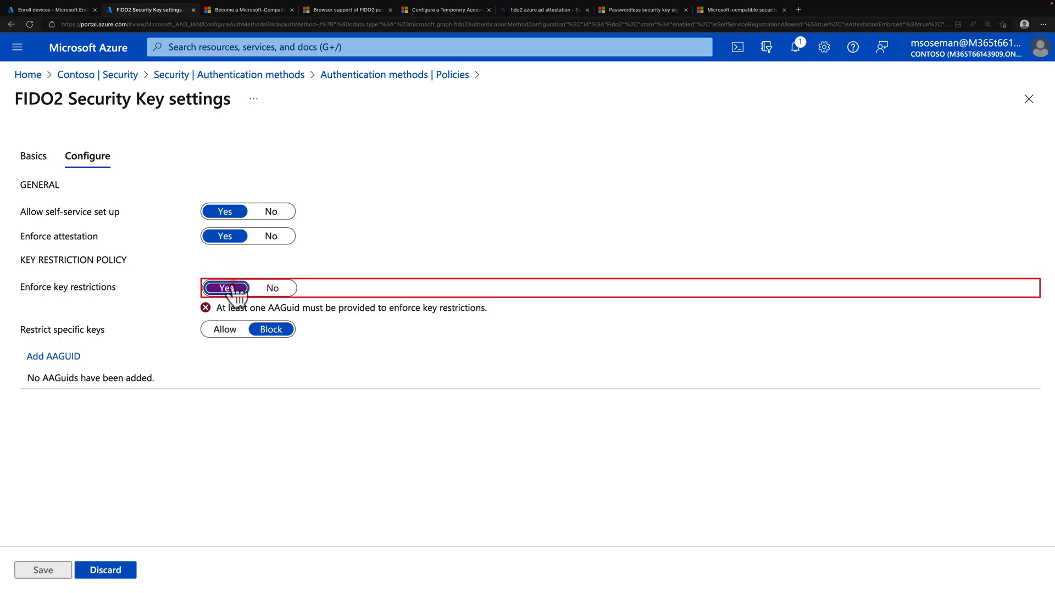
{"action": "left_click", "coordinate": [271, 287]}
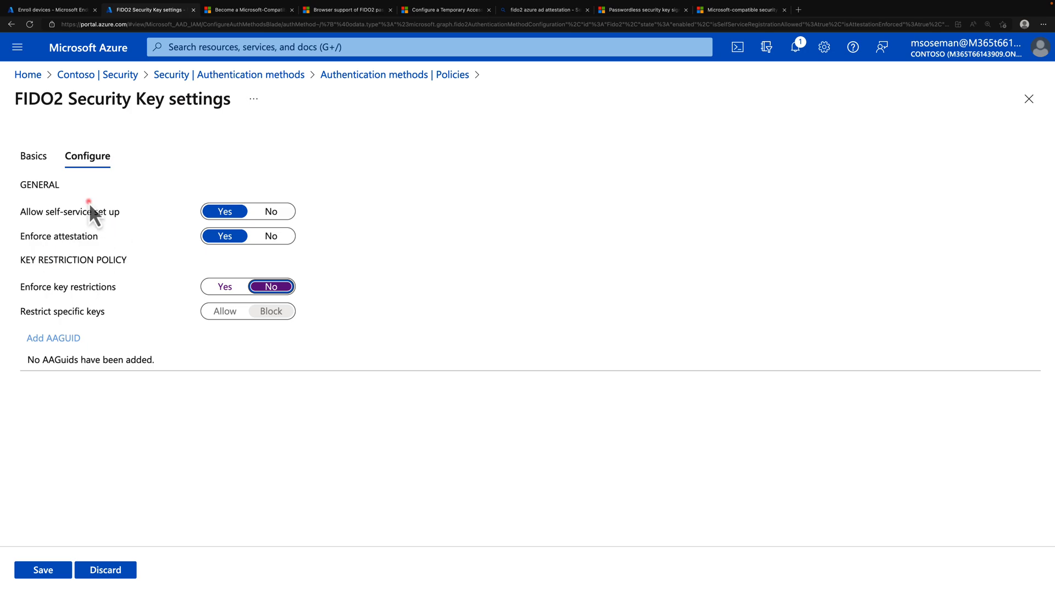
{"action": "mouse_move", "coordinate": [363, 77]}
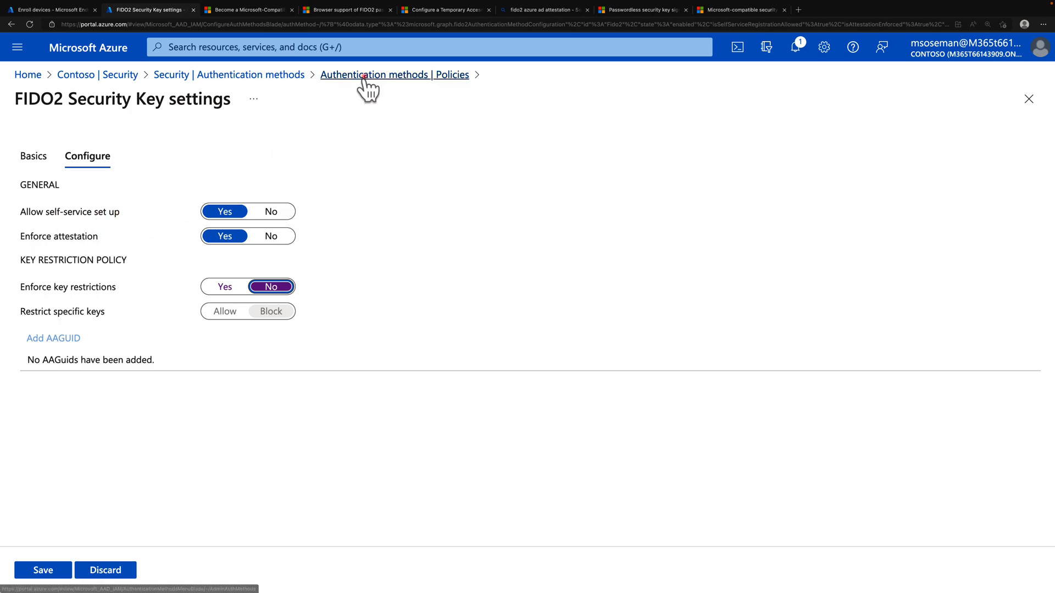
{"action": "left_click", "coordinate": [395, 74]}
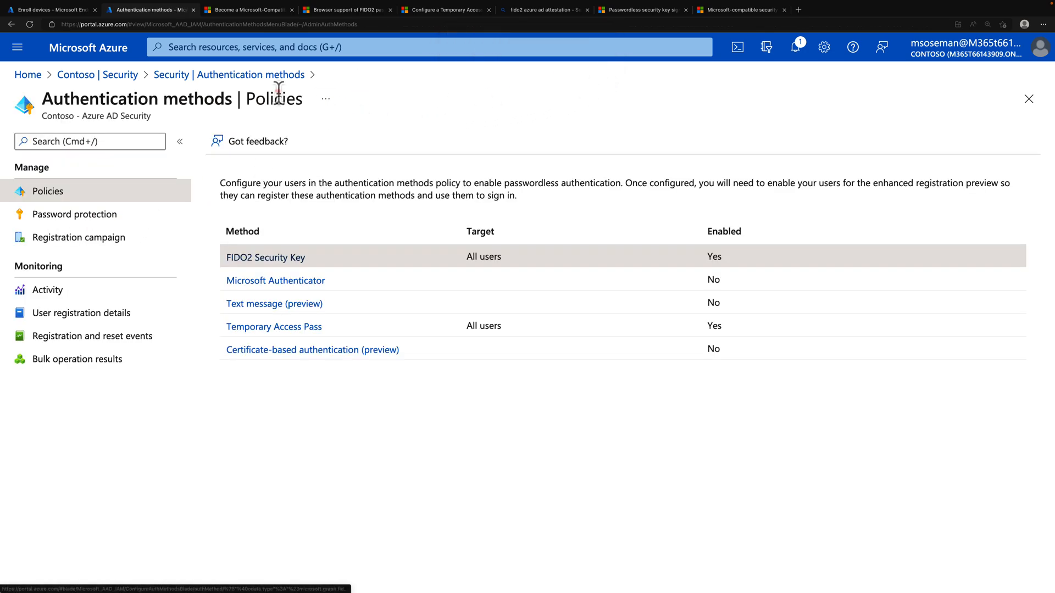
{"action": "mouse_move", "coordinate": [303, 327]}
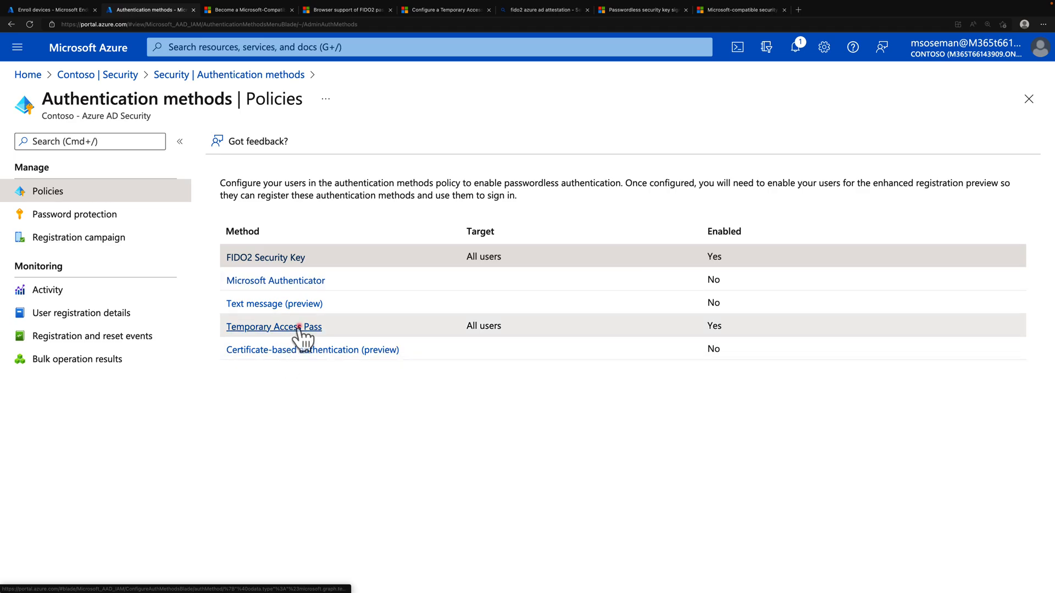
Review Temporary Access Pass settings, try requiring one-time use, and close without updating
{"action": "left_click", "coordinate": [274, 326]}
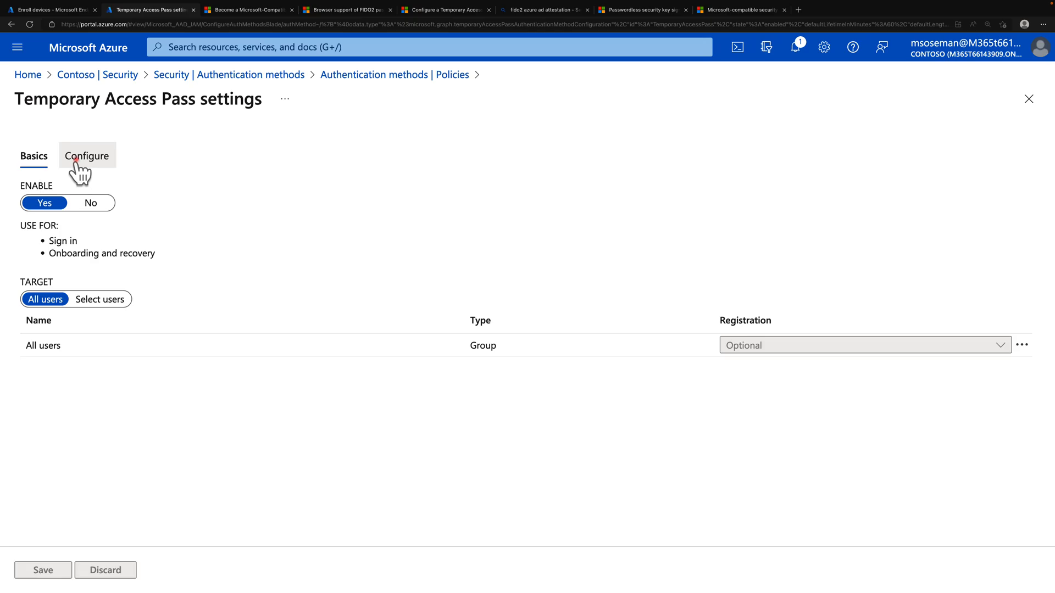
{"action": "left_click", "coordinate": [88, 156]}
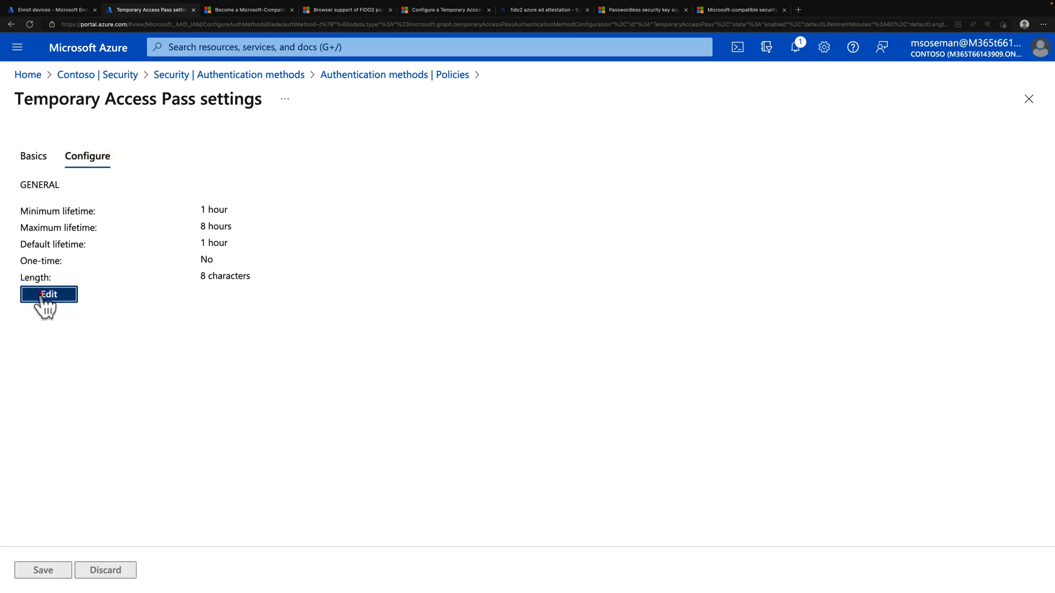
{"action": "left_click", "coordinate": [48, 295]}
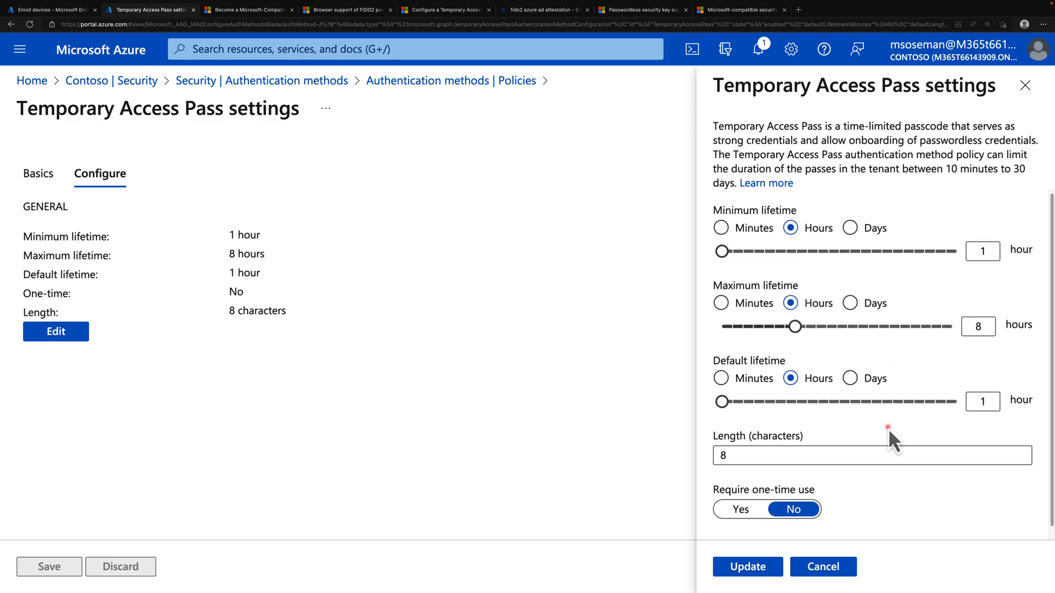
{"action": "left_click", "coordinate": [741, 510]}
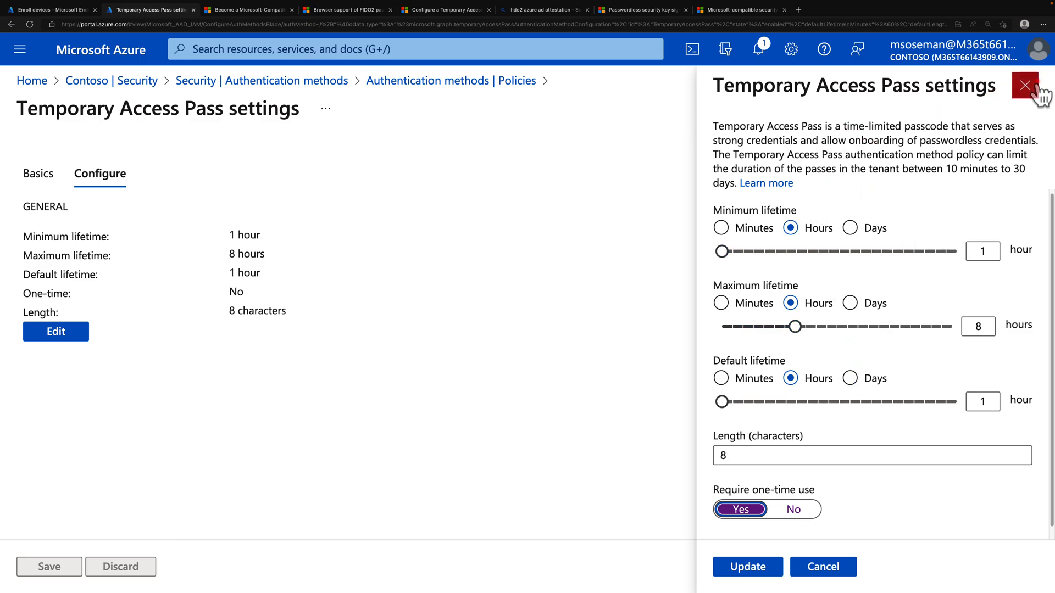
{"action": "left_click", "coordinate": [1026, 85]}
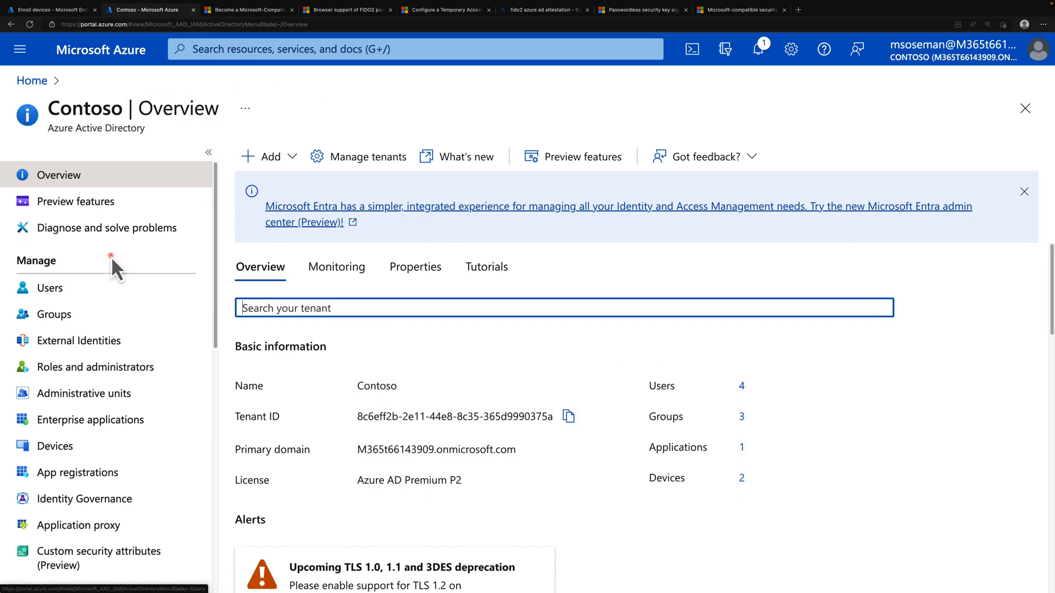
Show the first user's authentication methods: a used Temporary Access Pass and a FIDO2 key
{"action": "left_click", "coordinate": [50, 288]}
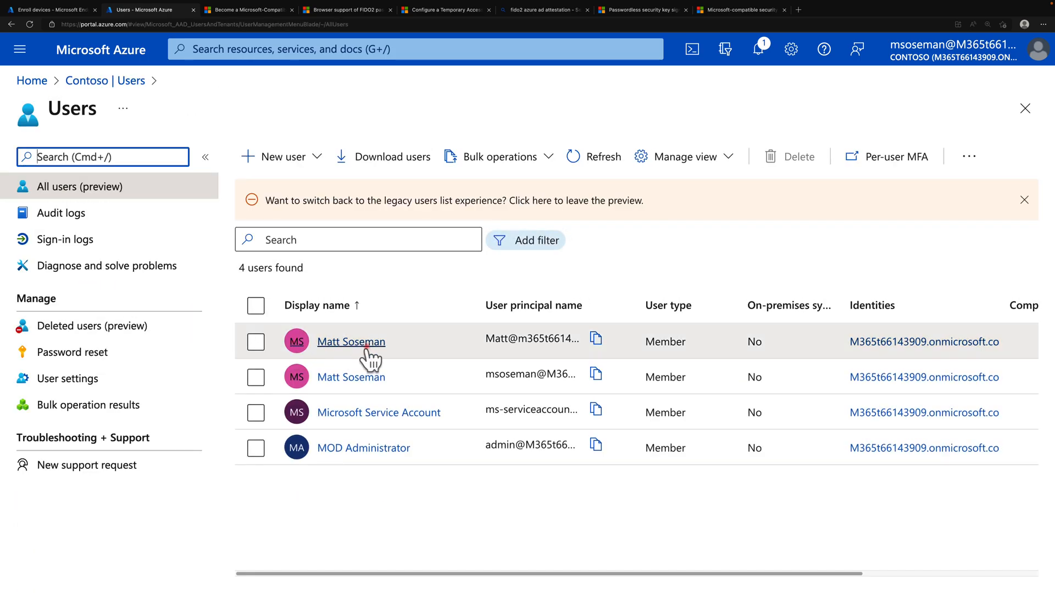
{"action": "left_click", "coordinate": [255, 343]}
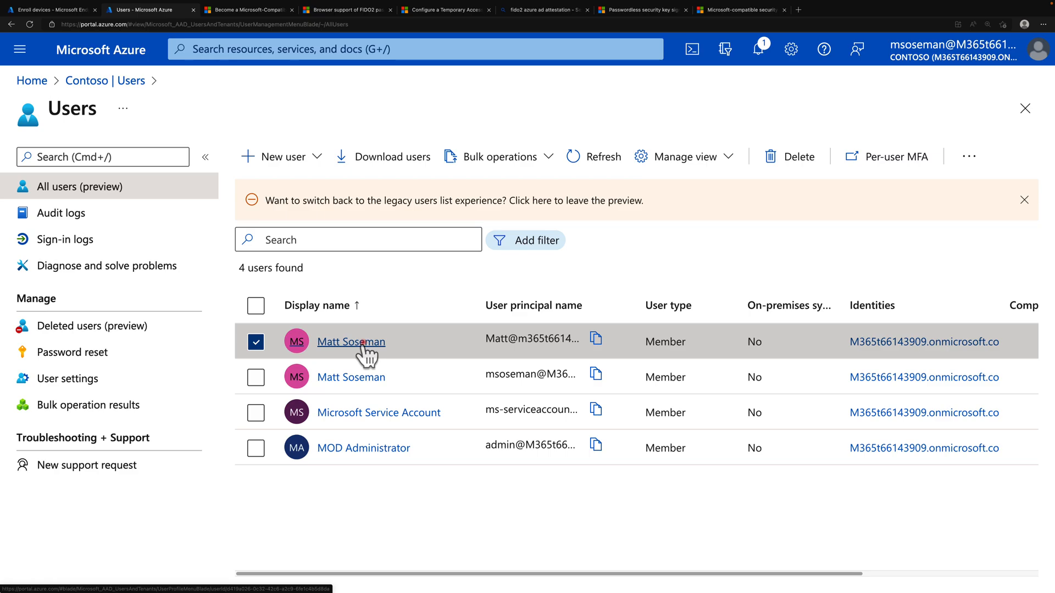
{"action": "left_click", "coordinate": [350, 342]}
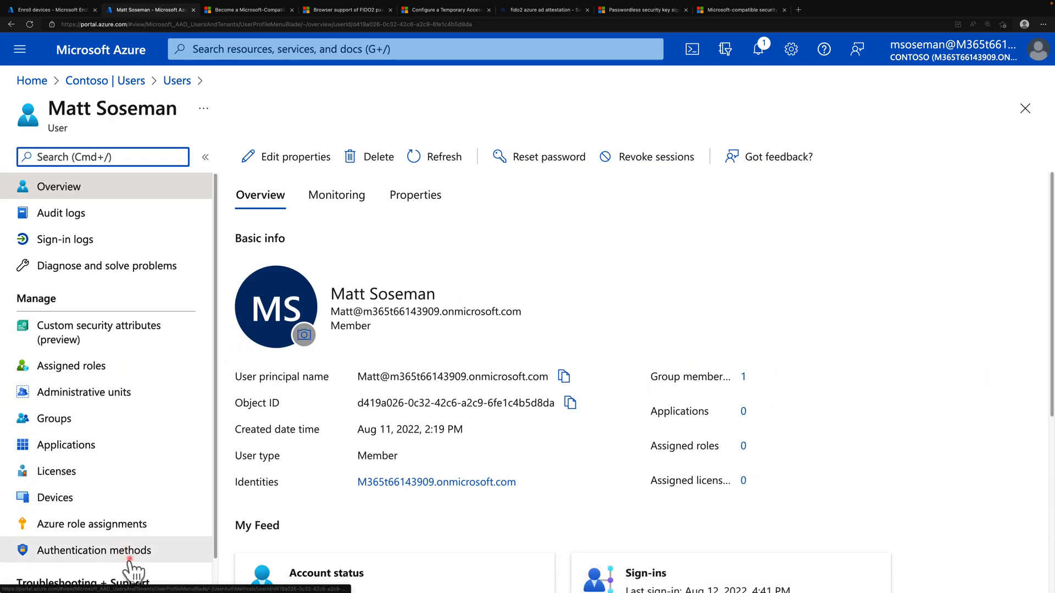
{"action": "left_click", "coordinate": [84, 550]}
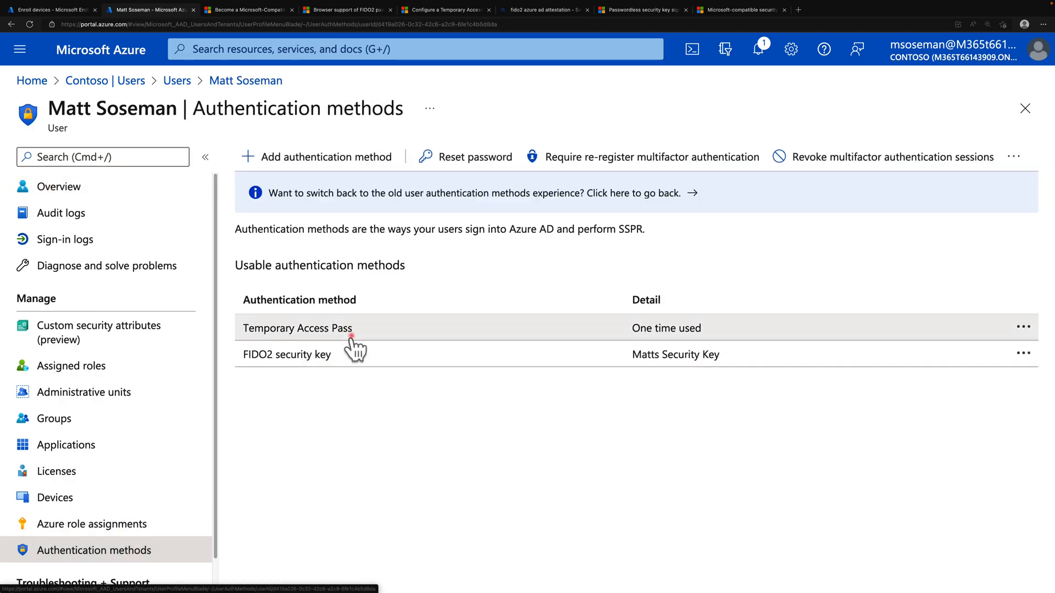
{"action": "mouse_move", "coordinate": [303, 363]}
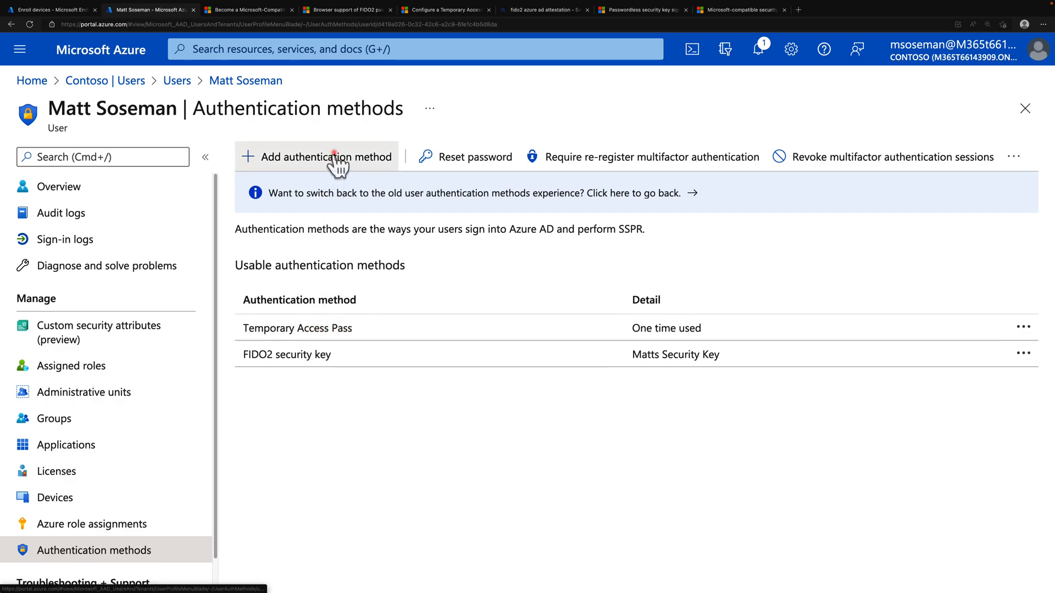
Add a Temporary Access Pass method, trying a delayed start date of August 19
{"action": "left_click", "coordinate": [325, 157]}
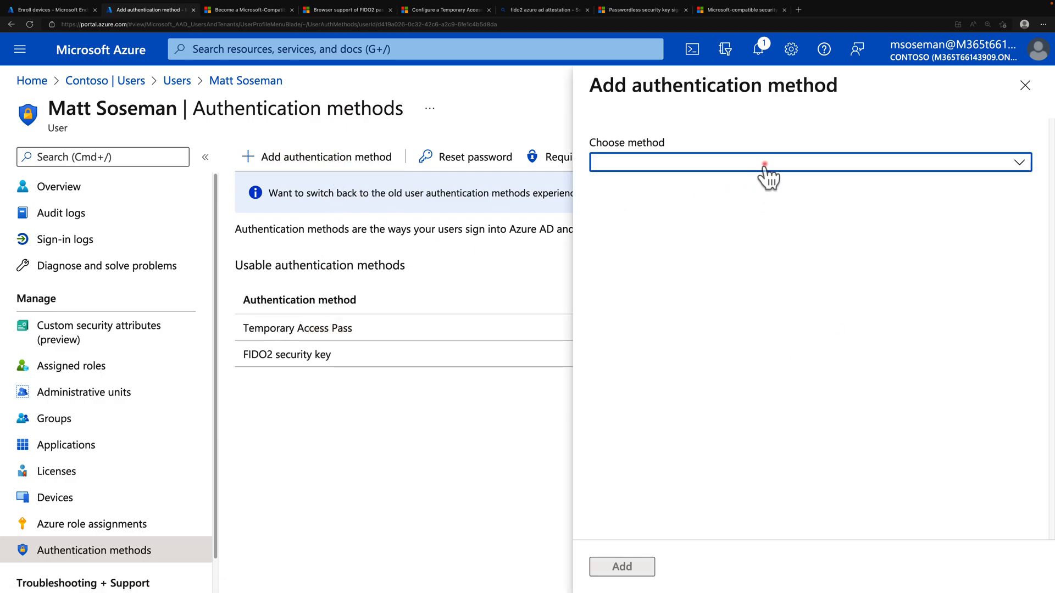
{"action": "left_click", "coordinate": [767, 165]}
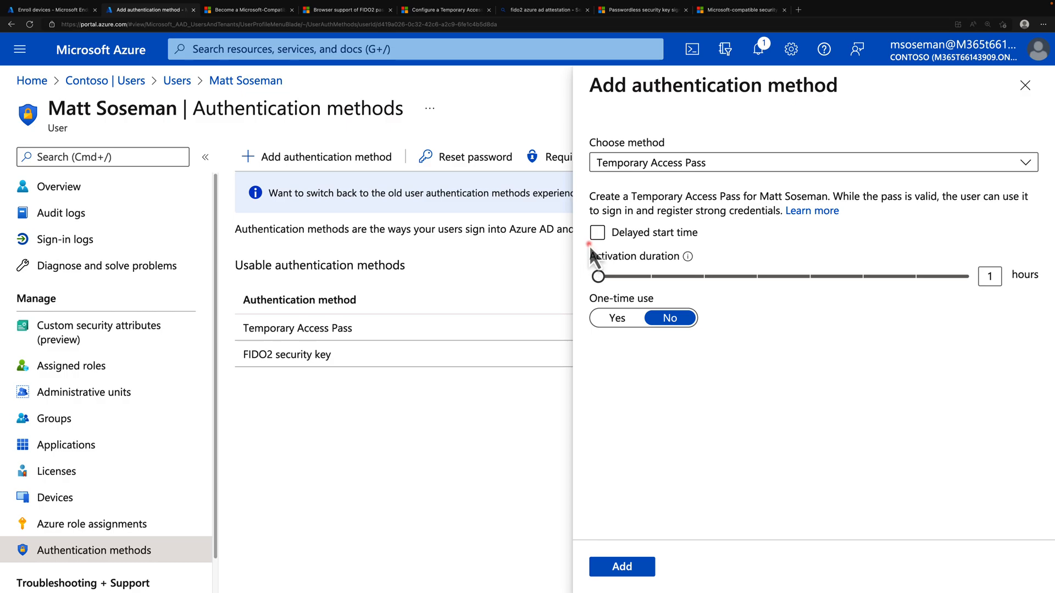
{"action": "left_click", "coordinate": [597, 233]}
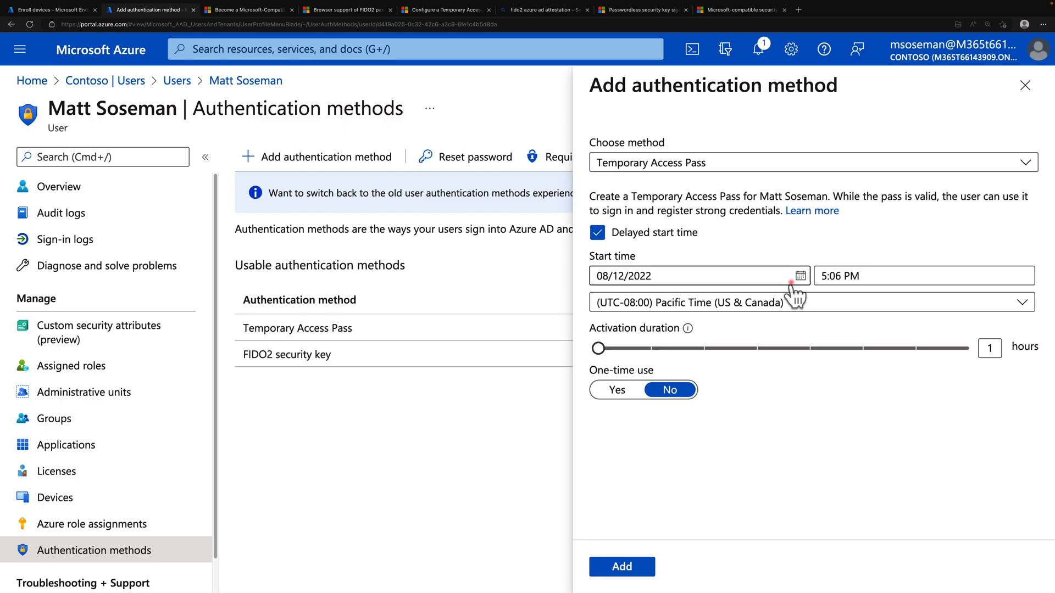
{"action": "left_click", "coordinate": [798, 275]}
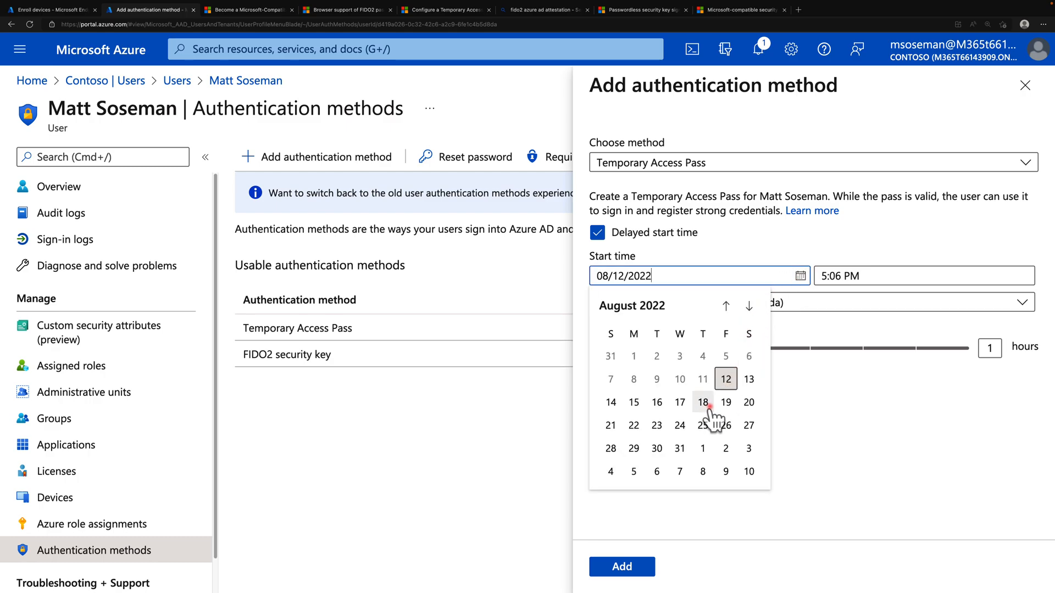
{"action": "left_click", "coordinate": [726, 403]}
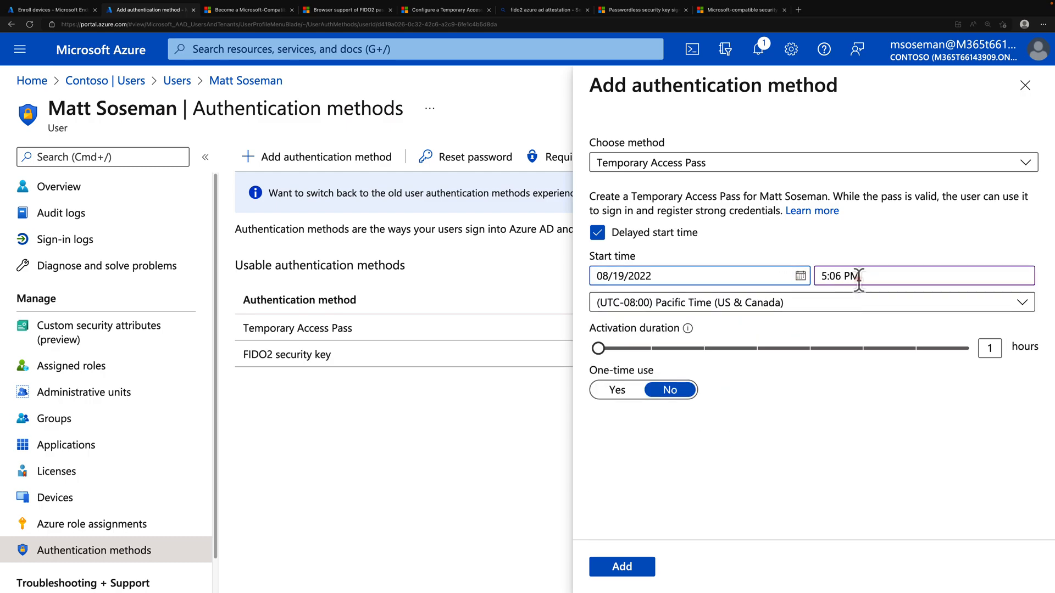
Make the pass one-time use with no delayed start and create it for Matt Soseman
{"action": "left_click", "coordinate": [618, 389]}
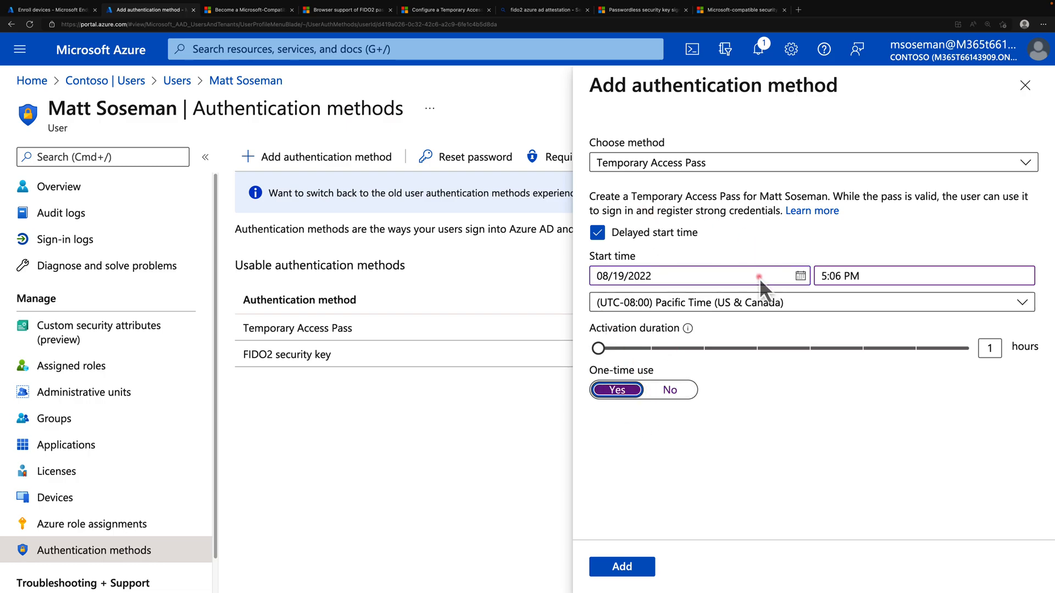
{"action": "left_click", "coordinate": [597, 233]}
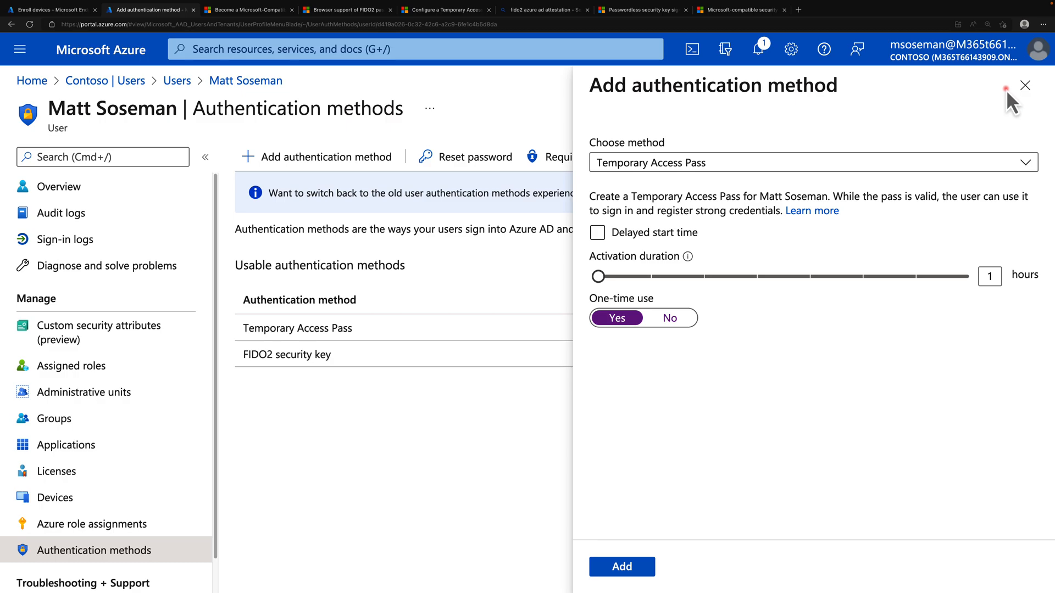
{"action": "mouse_move", "coordinate": [697, 237]}
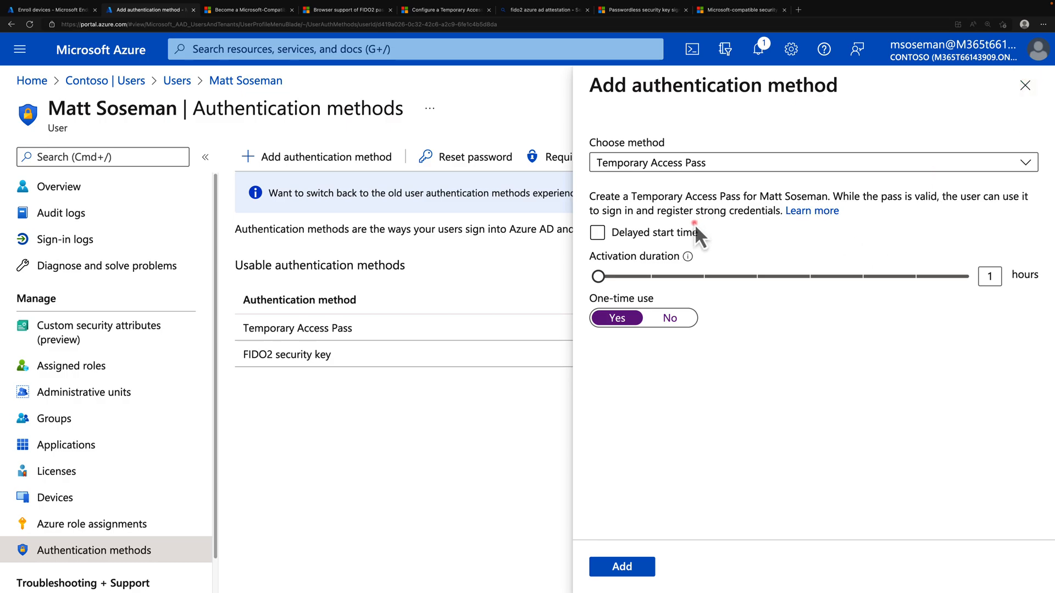
{"action": "left_click", "coordinate": [621, 567]}
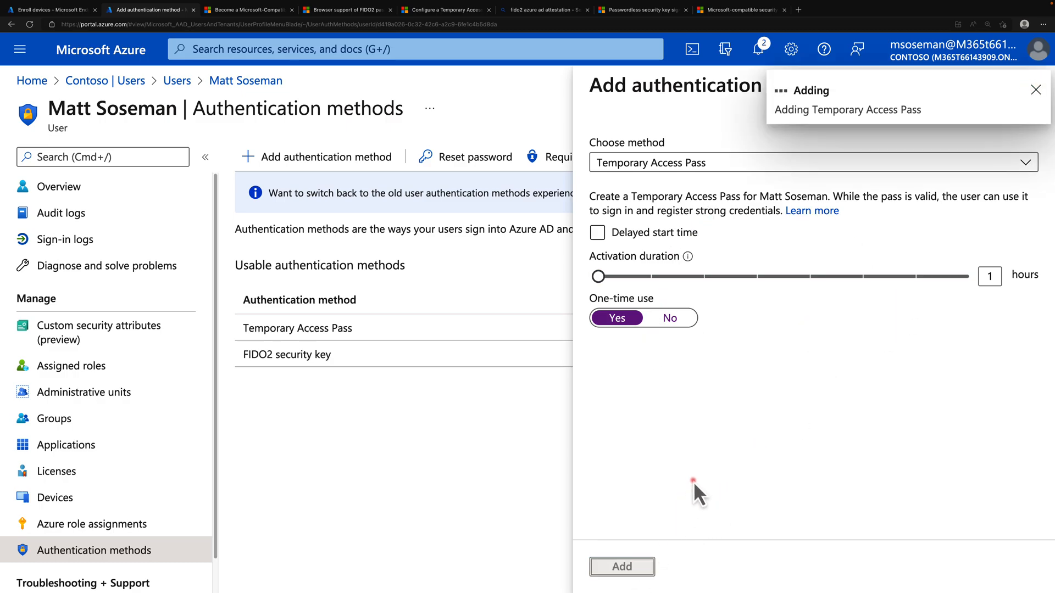
{"action": "left_click", "coordinate": [621, 583]}
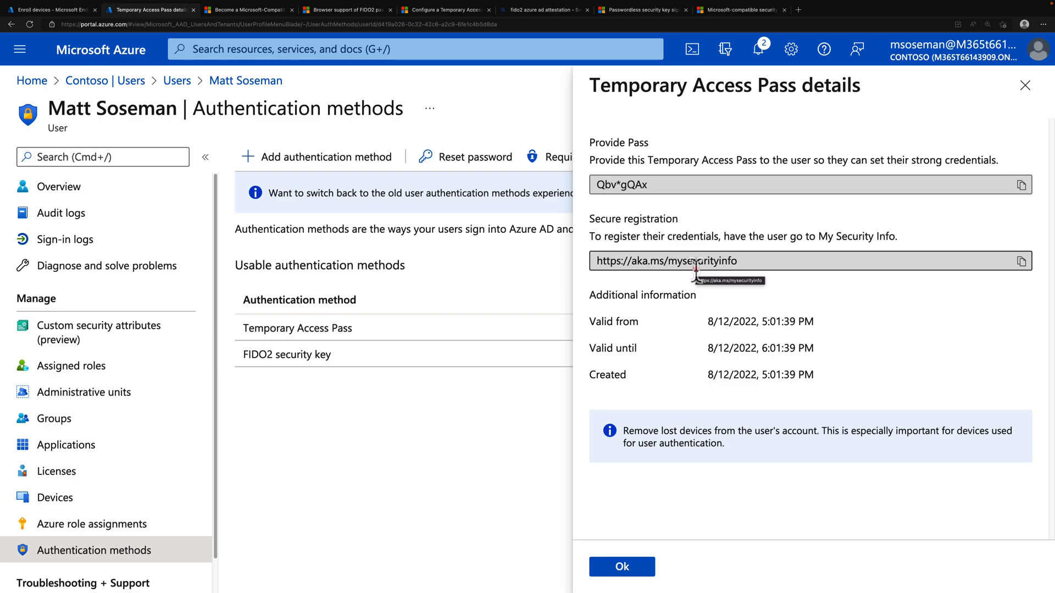
Dismiss the pass details so the list shows the pass expiring 8/12/2022, 6:01:39 PM
{"action": "left_click", "coordinate": [1038, 86]}
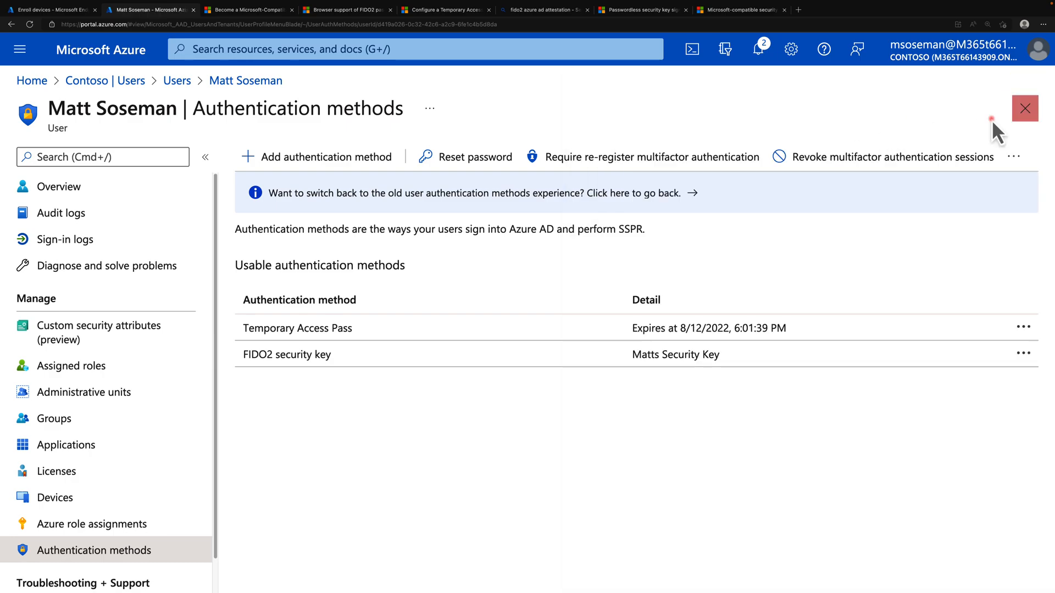
{"action": "mouse_move", "coordinate": [654, 258]}
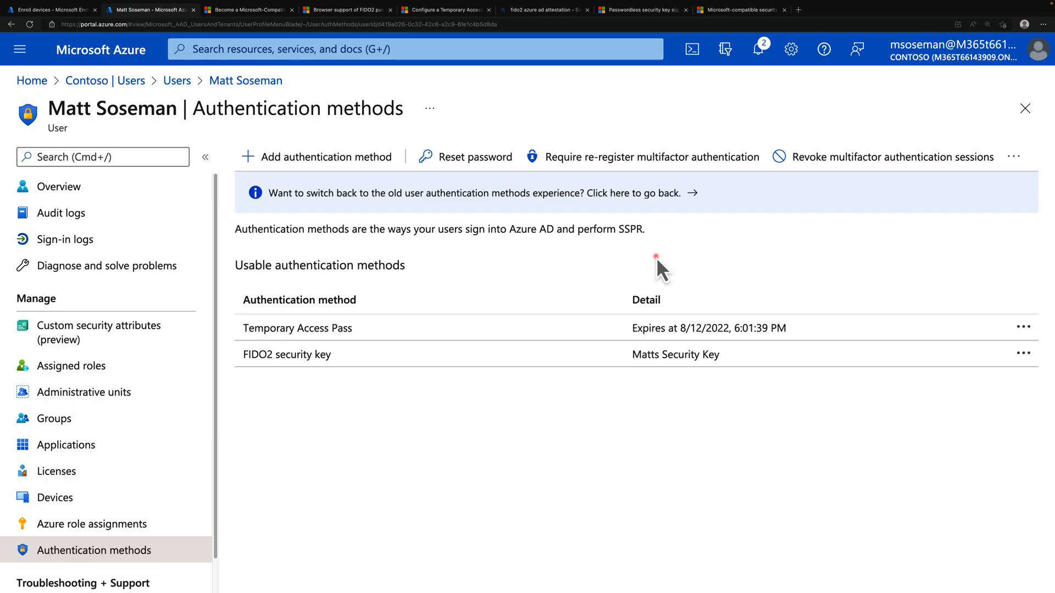
Review the Devices and Apps overviews in Endpoint Manager, glancing at Windows apps and cancelling Add
{"action": "left_click", "coordinate": [50, 9]}
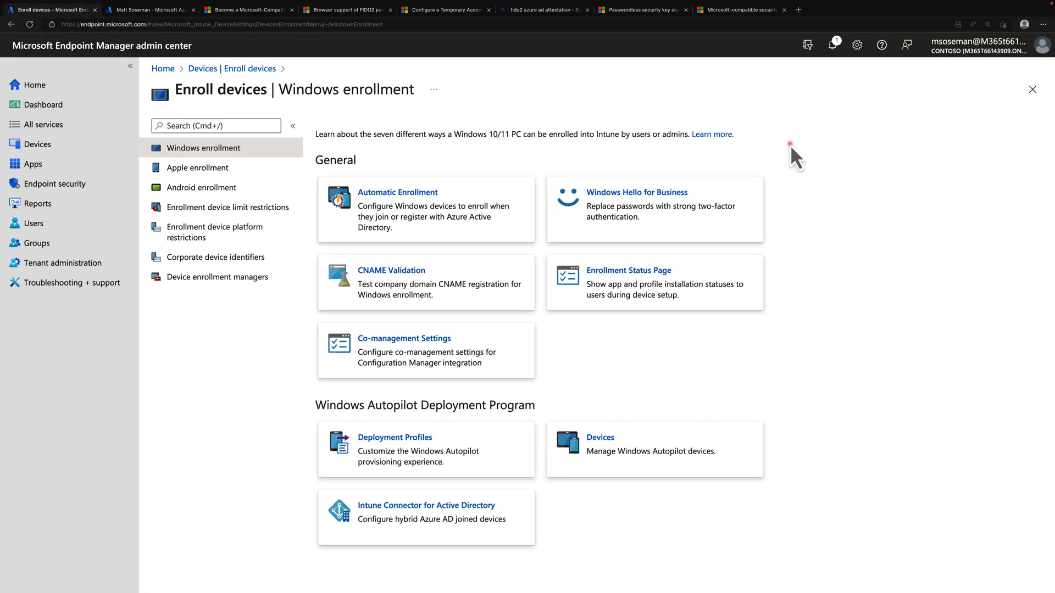
{"action": "mouse_move", "coordinate": [853, 207]}
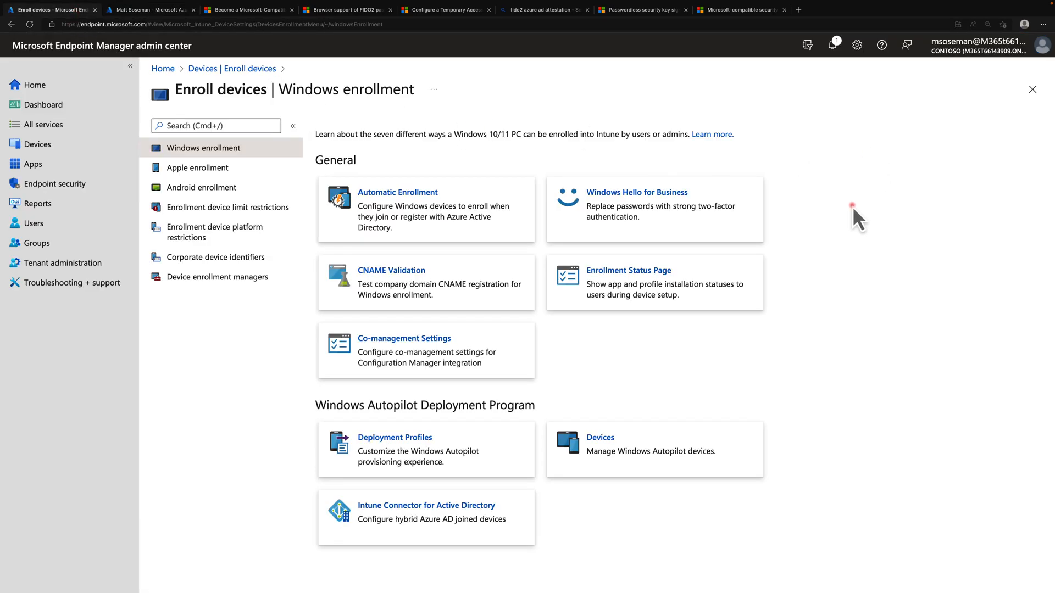
{"action": "left_click", "coordinate": [38, 144]}
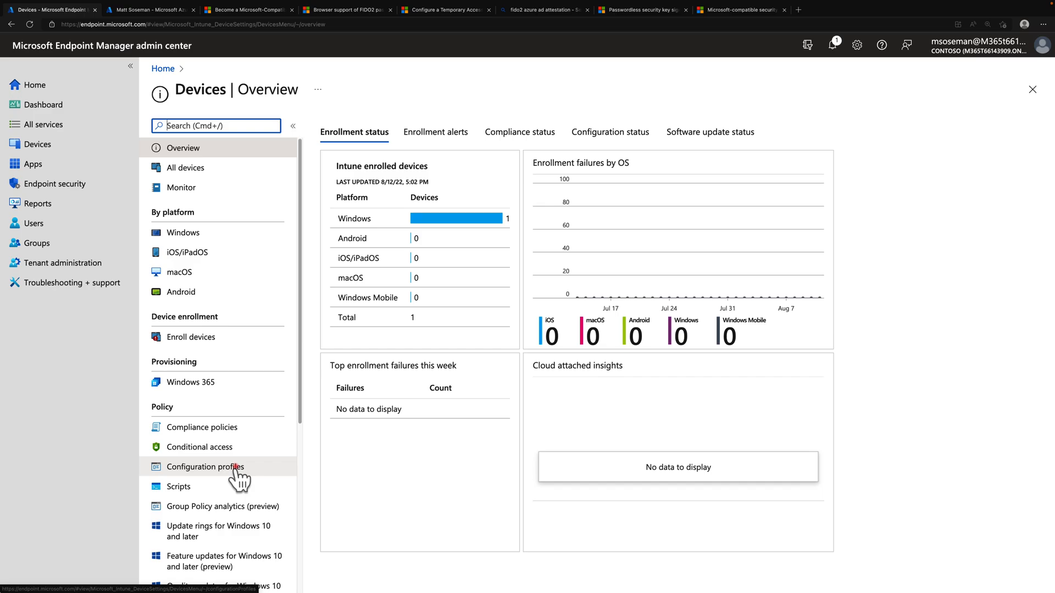
{"action": "left_click", "coordinate": [27, 163]}
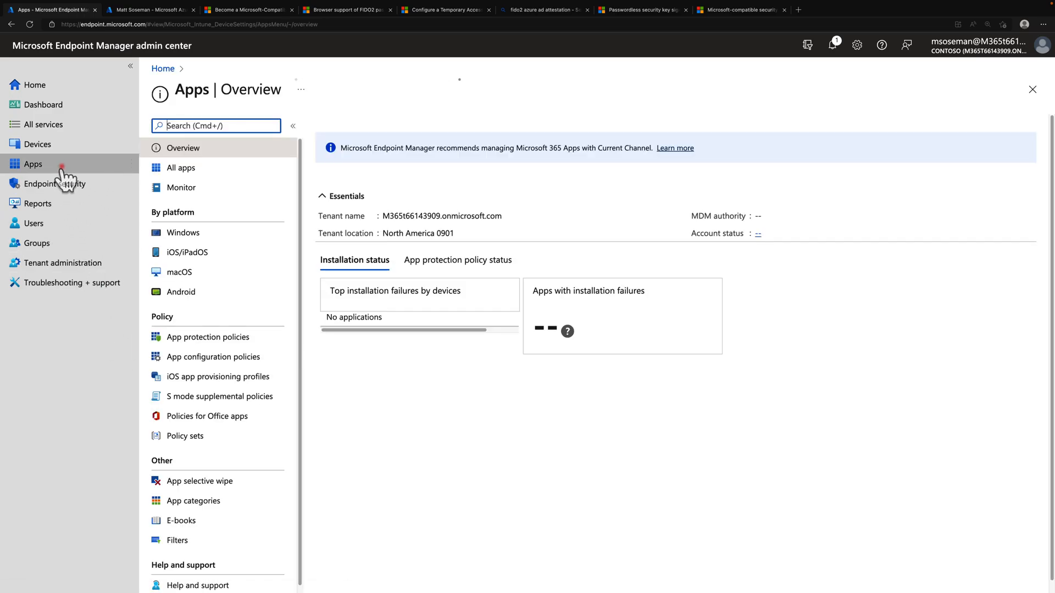
{"action": "left_click", "coordinate": [183, 233]}
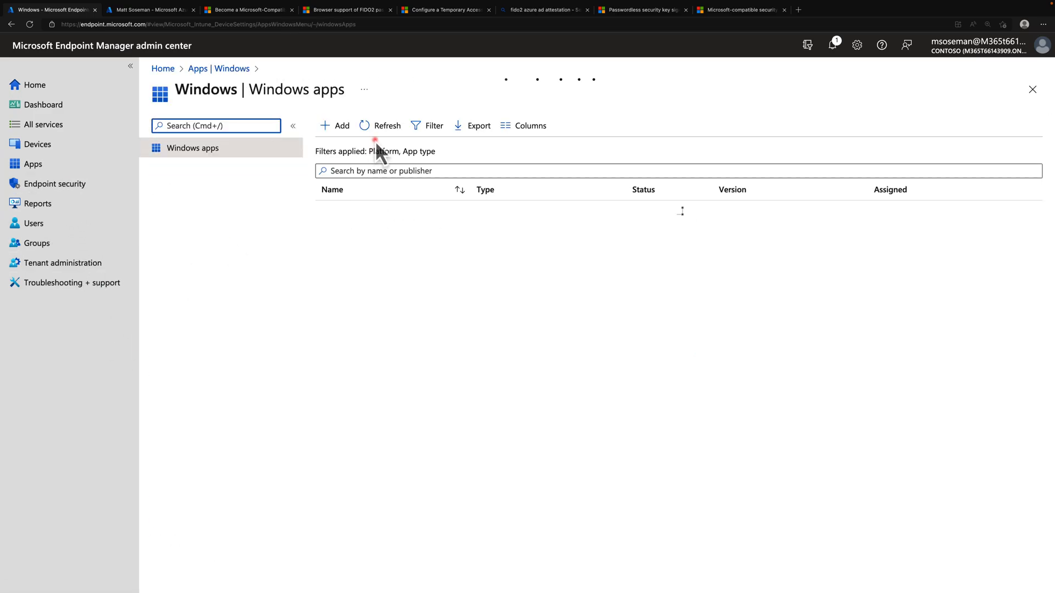
{"action": "left_click", "coordinate": [334, 125]}
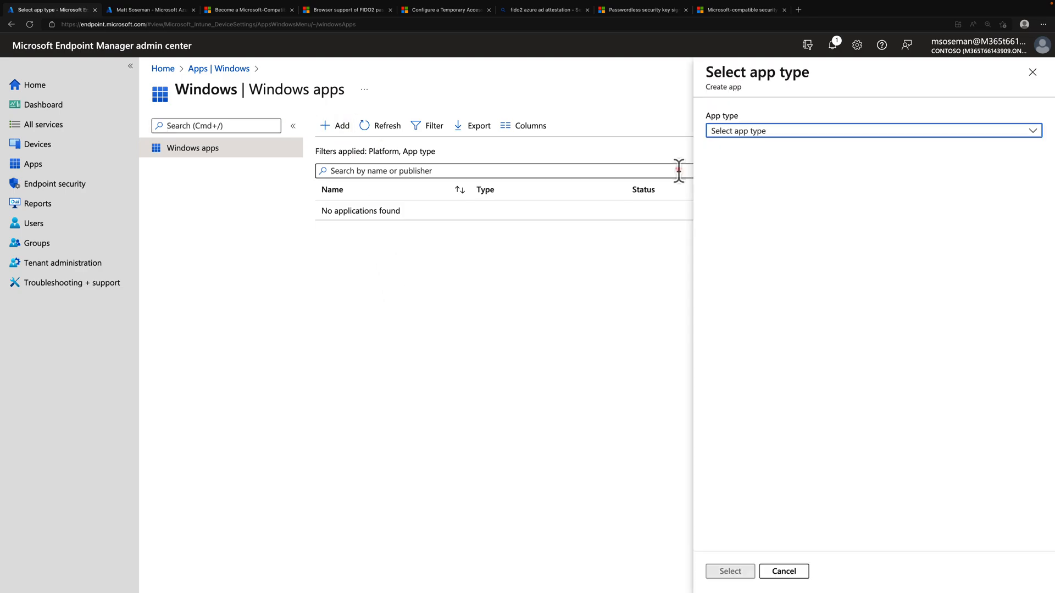
{"action": "left_click", "coordinate": [874, 131]}
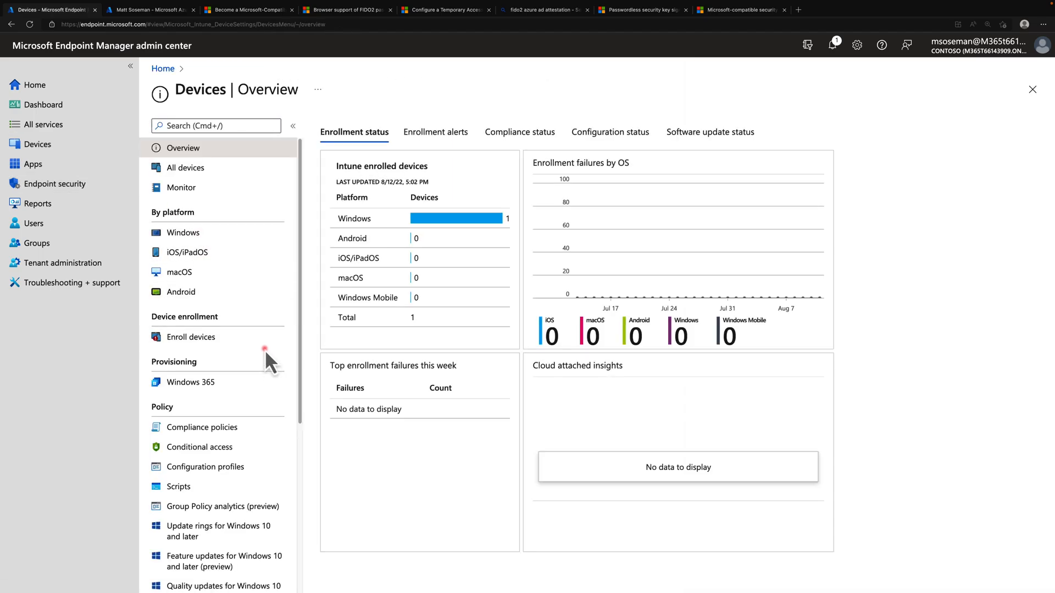
Show the Windows enrollment options under Devices > Enroll devices
{"action": "left_click", "coordinate": [191, 337]}
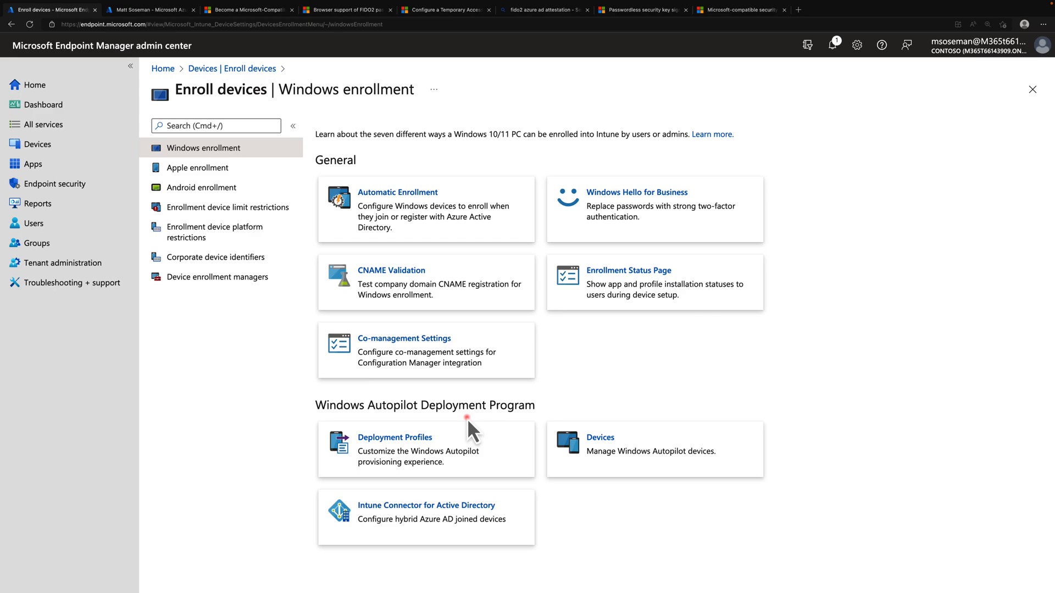
{"action": "mouse_move", "coordinate": [482, 438]}
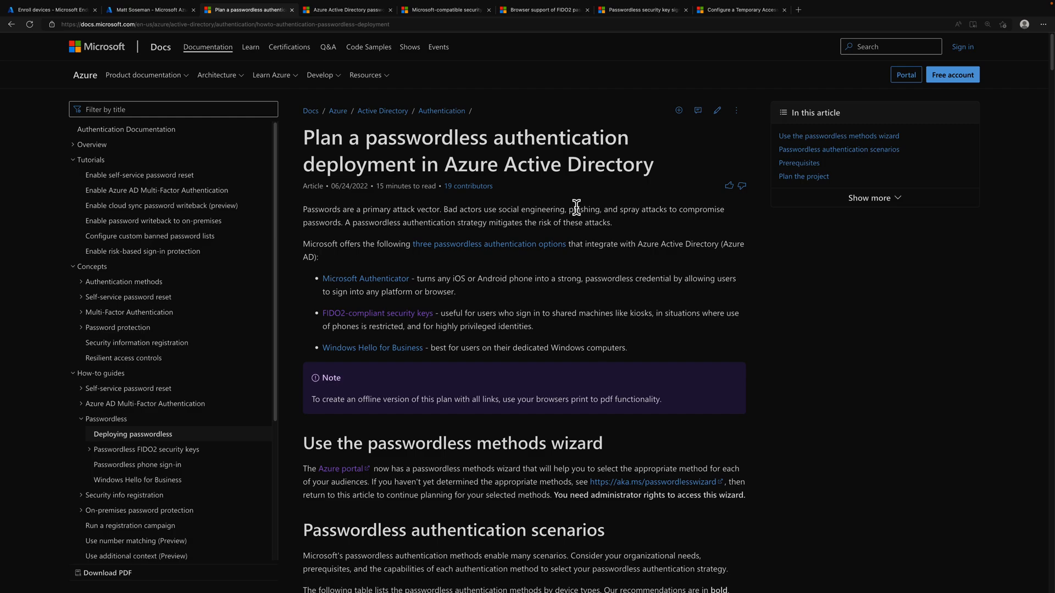
{"action": "mouse_move", "coordinate": [418, 280]}
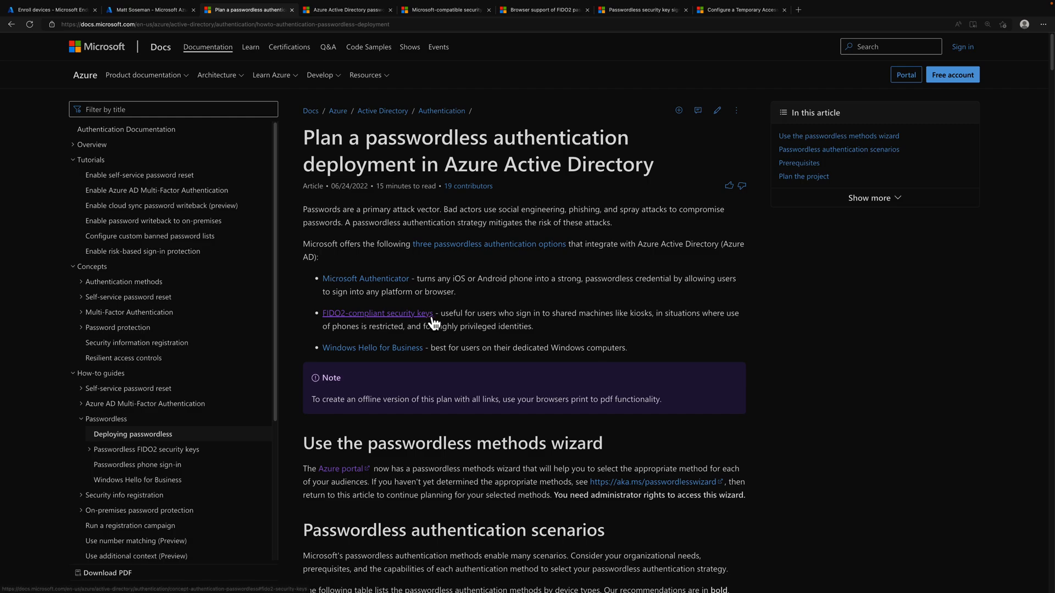
{"action": "mouse_move", "coordinate": [509, 363]}
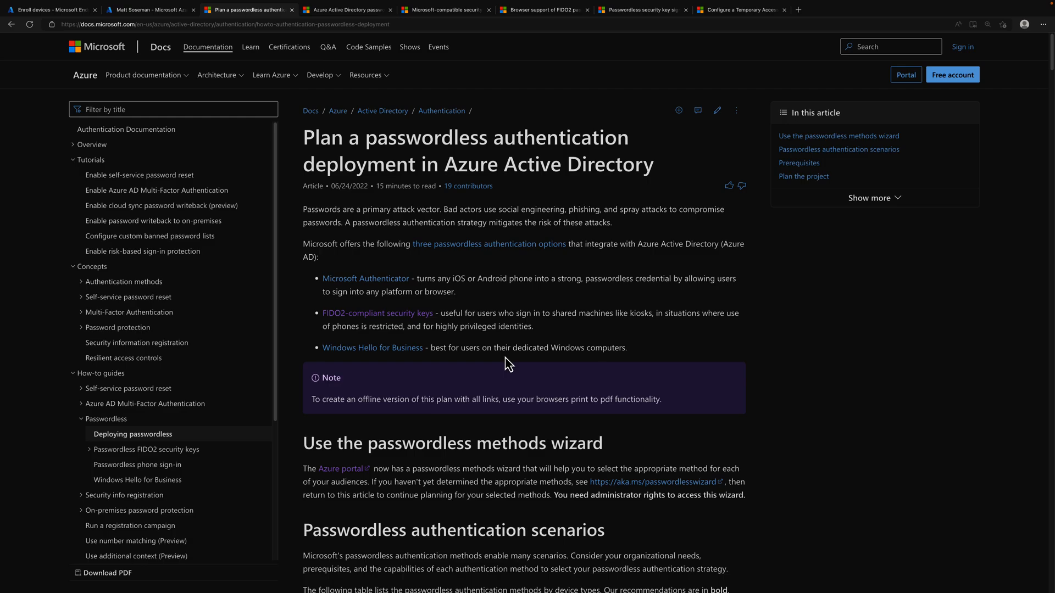
{"action": "mouse_move", "coordinate": [387, 159]}
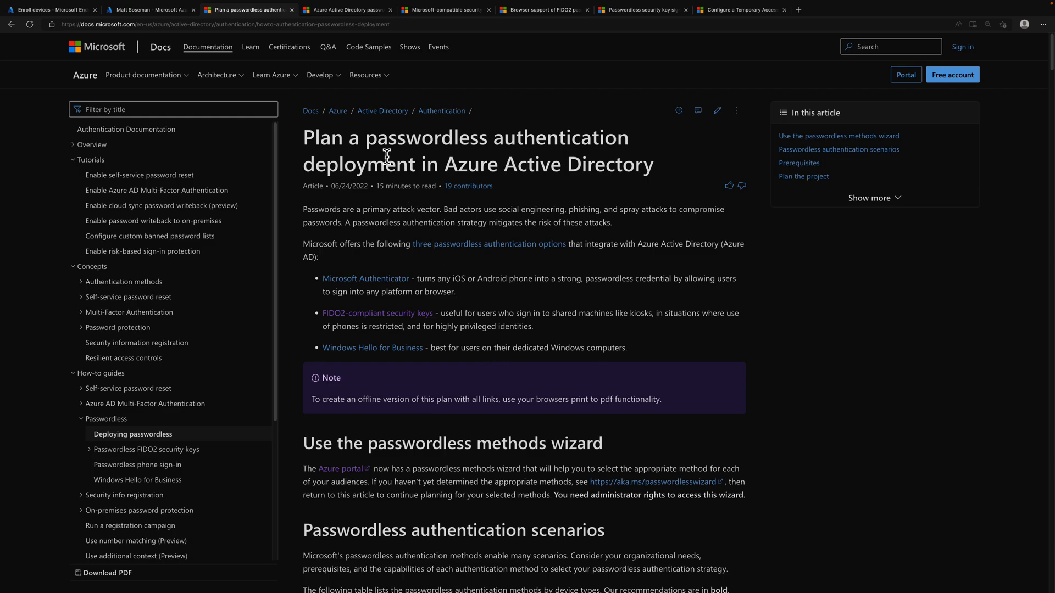
Read the Azure AD passwordless article's FIDO2 security key providers table through Yubico
{"action": "left_click", "coordinate": [346, 10]}
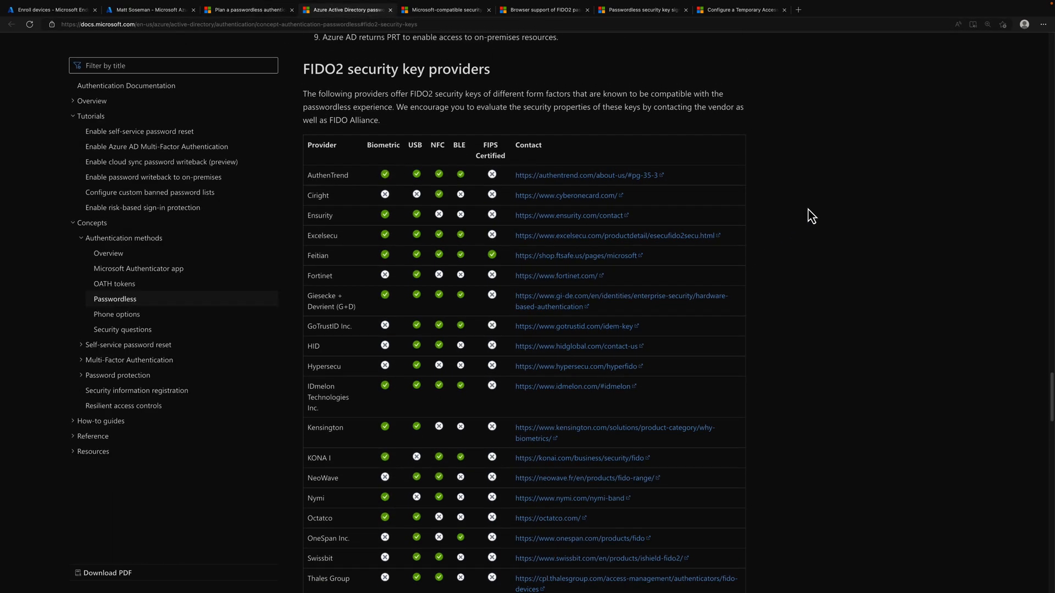
{"action": "mouse_move", "coordinate": [819, 134]}
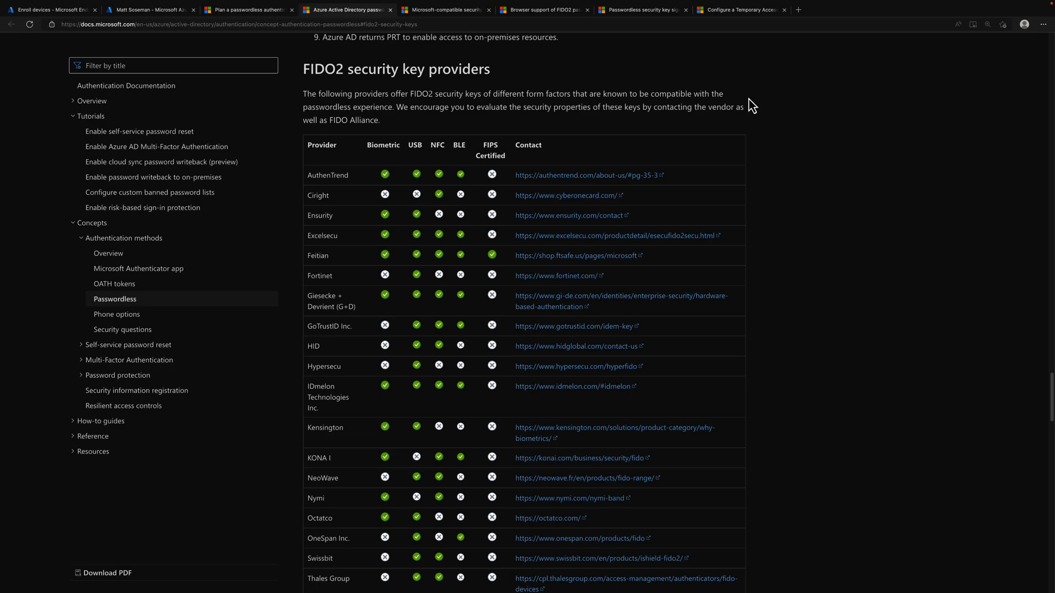
{"action": "mouse_move", "coordinate": [765, 295]}
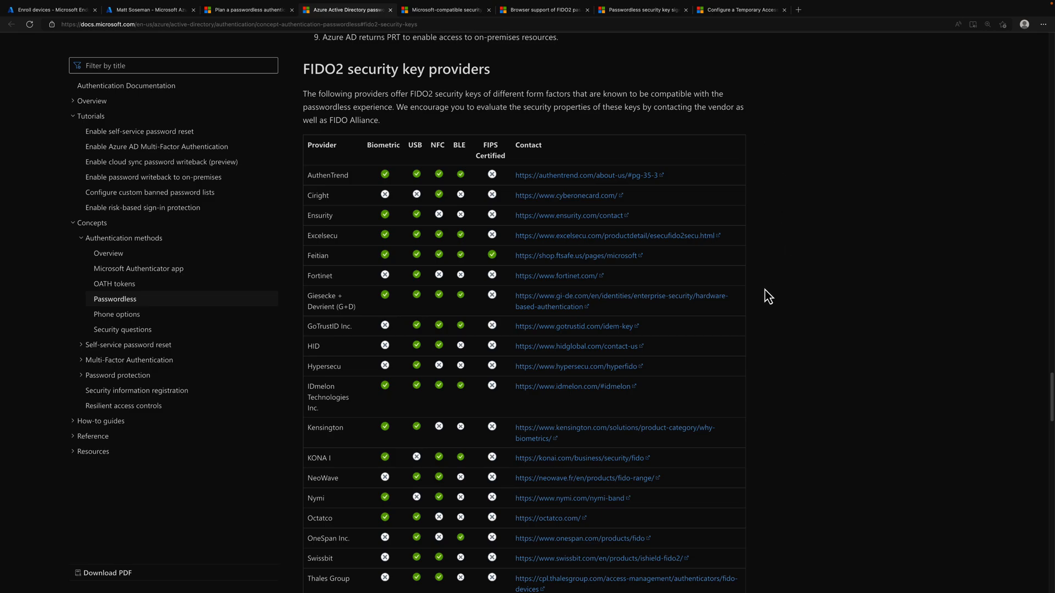
{"action": "scroll", "scroll_direction": "down", "scroll_amount": 3}
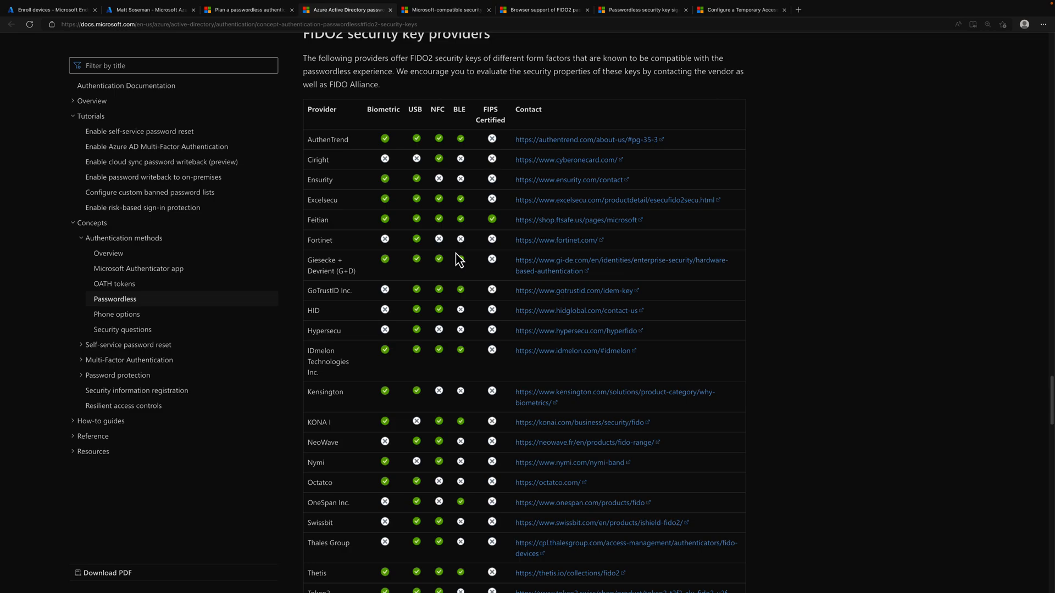
{"action": "mouse_move", "coordinate": [474, 184]}
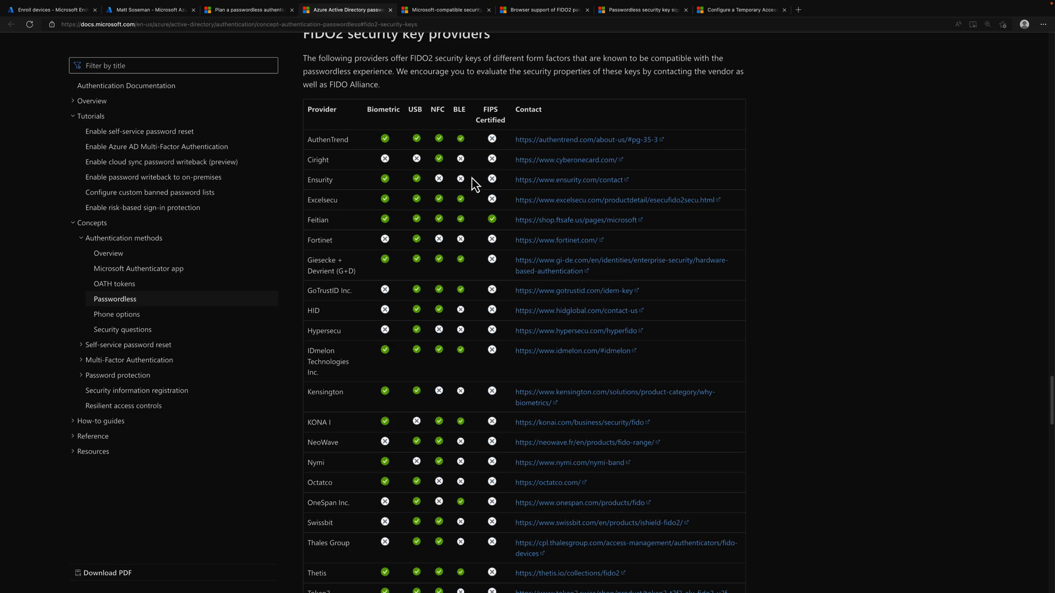
{"action": "scroll", "scroll_direction": "down", "scroll_amount": 3}
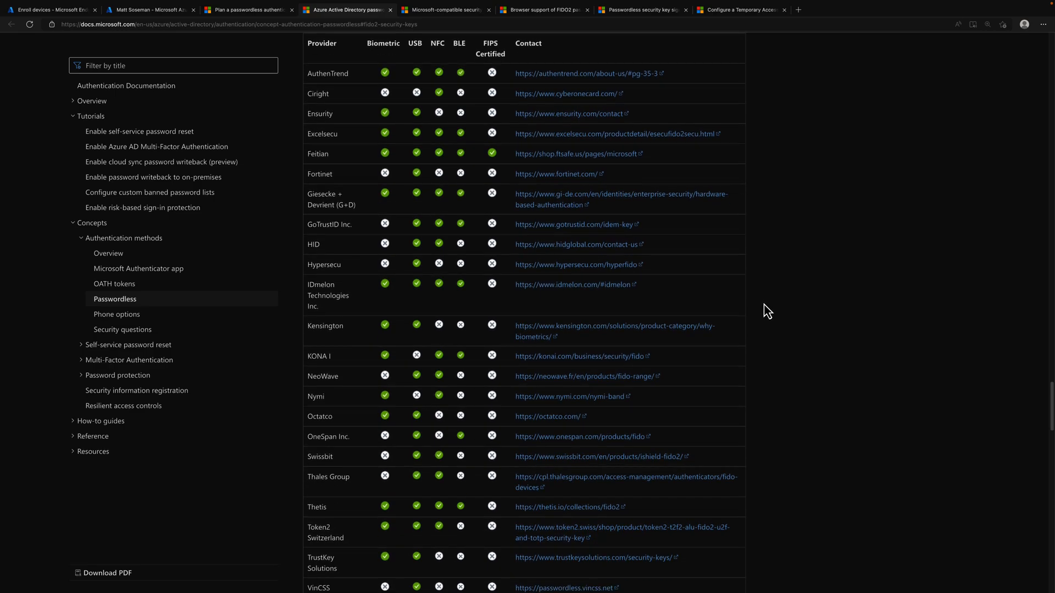
{"action": "scroll", "scroll_direction": "down", "scroll_amount": 3}
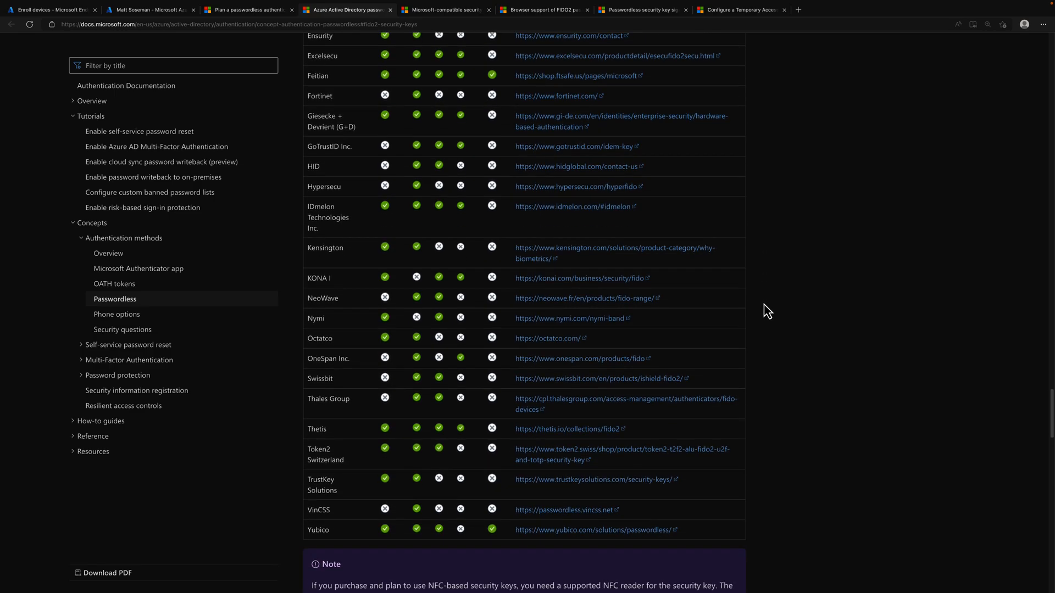
{"action": "mouse_move", "coordinate": [456, 27]}
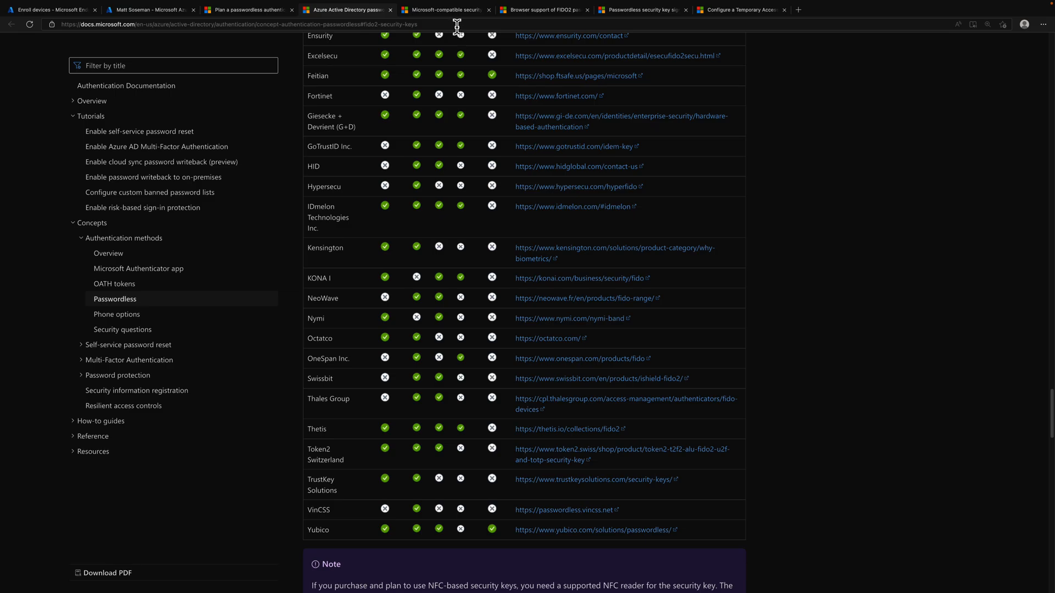
Review the Microsoft-compatible security key article, then the FIDO security key optional settings section
{"action": "left_click", "coordinate": [450, 10]}
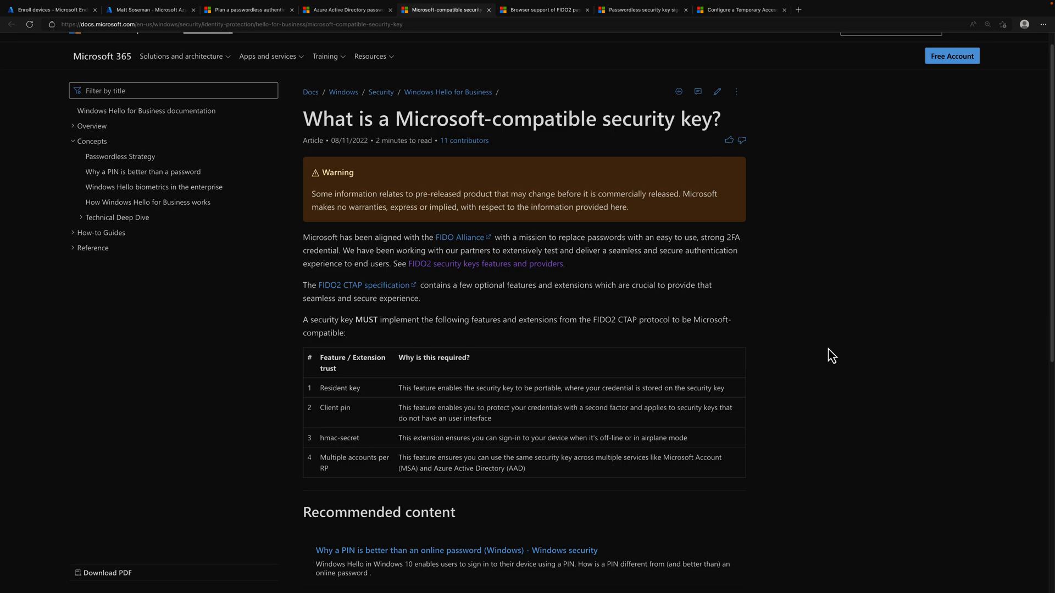
{"action": "mouse_move", "coordinate": [696, 360]}
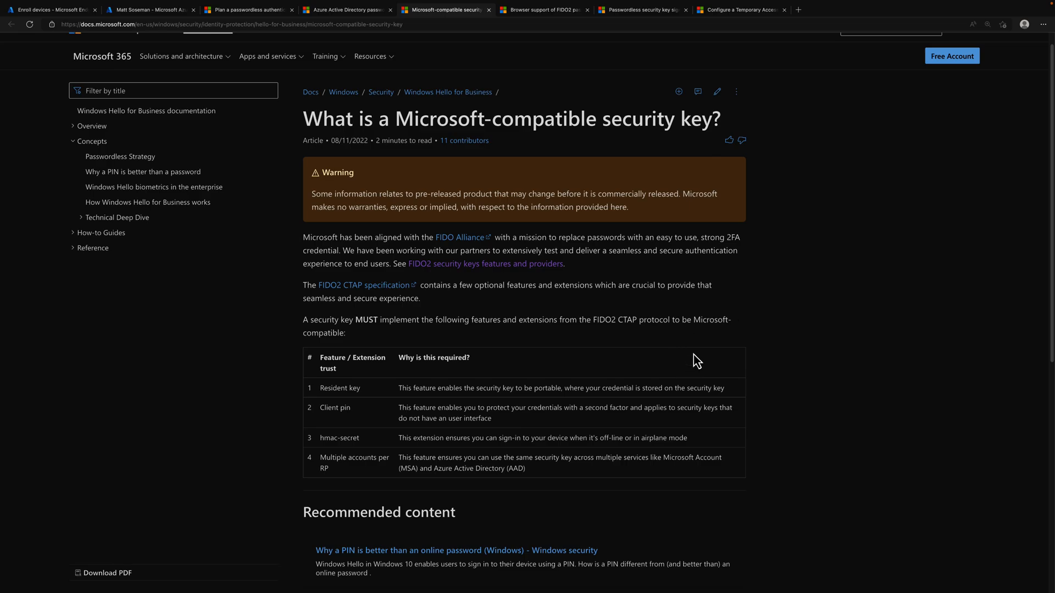
{"action": "mouse_move", "coordinate": [609, 249]}
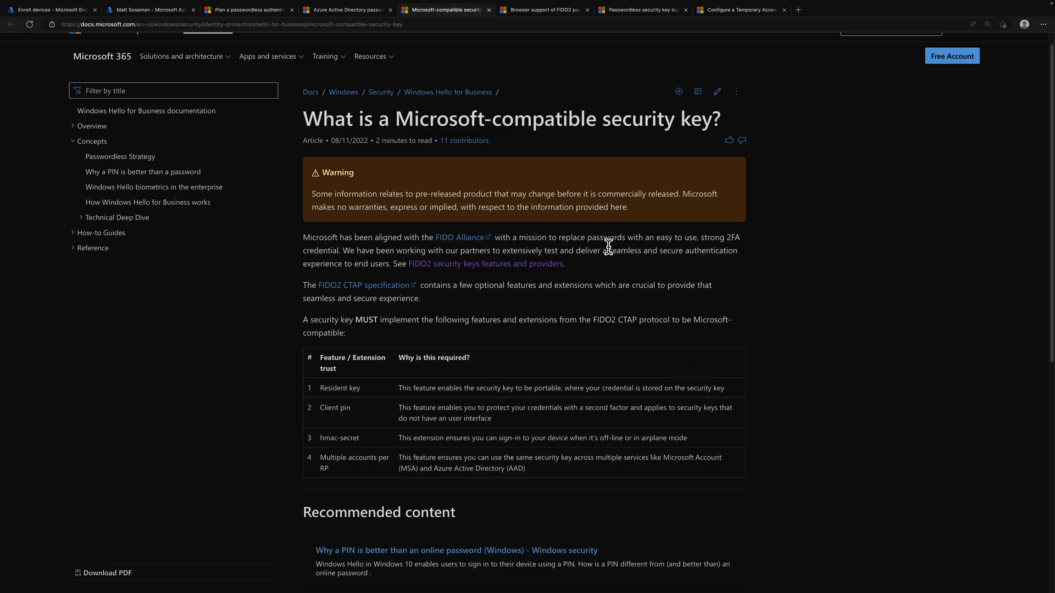
{"action": "left_click", "coordinate": [641, 10]}
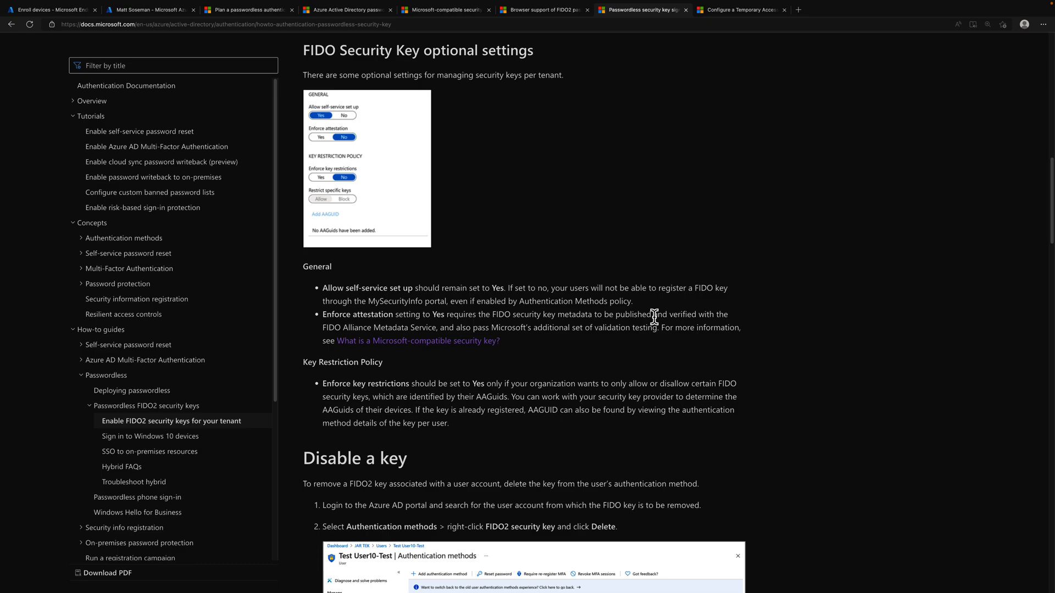
{"action": "mouse_move", "coordinate": [321, 198]}
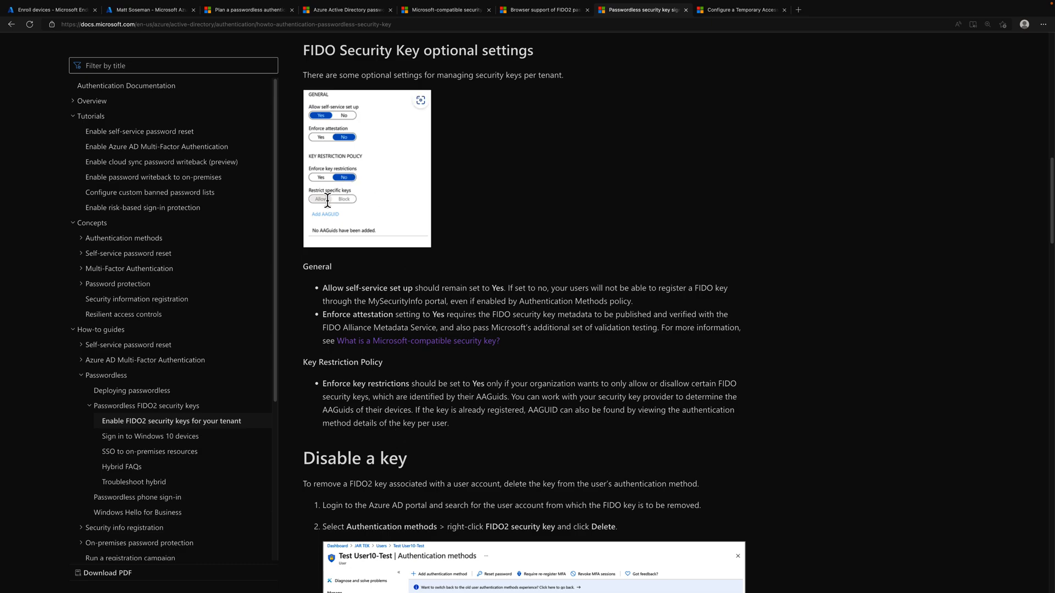
{"action": "mouse_move", "coordinate": [352, 75]}
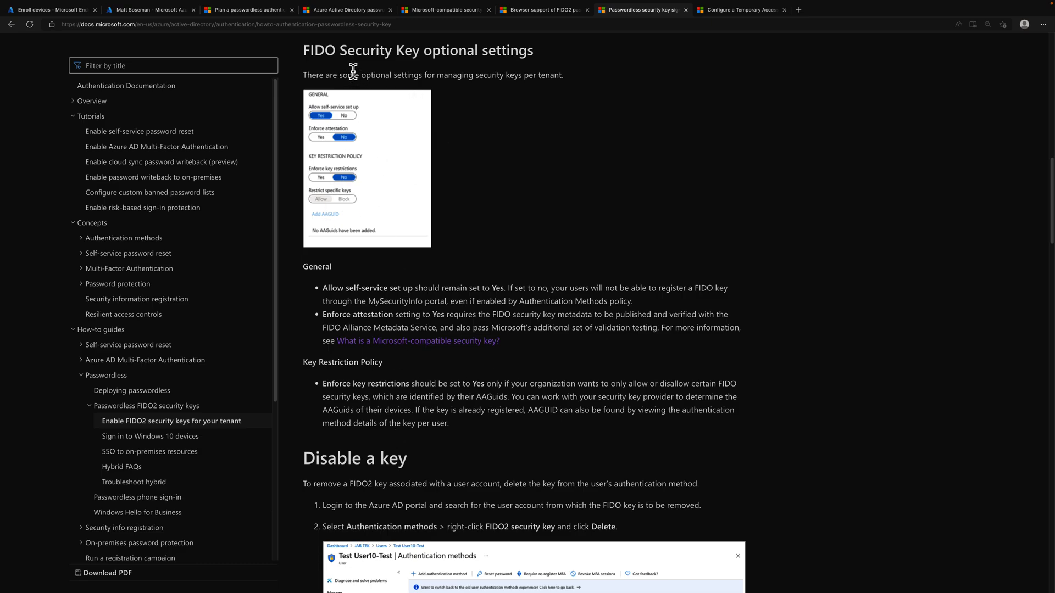
{"action": "mouse_move", "coordinate": [532, 218]}
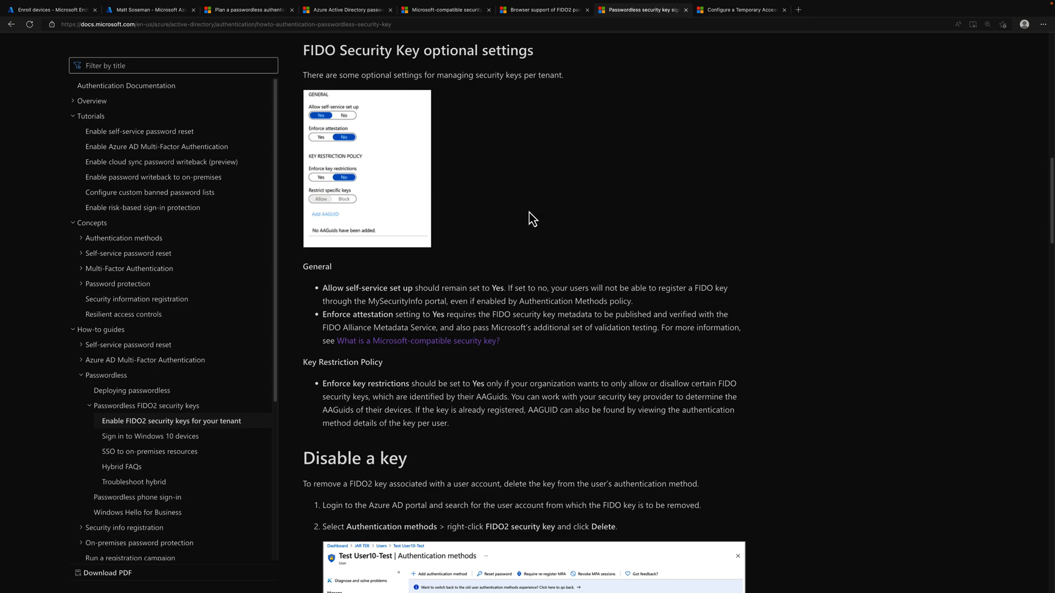
Review the FIDO2 browser support article, then the Configure Temporary Access Pass article
{"action": "left_click", "coordinate": [541, 10]}
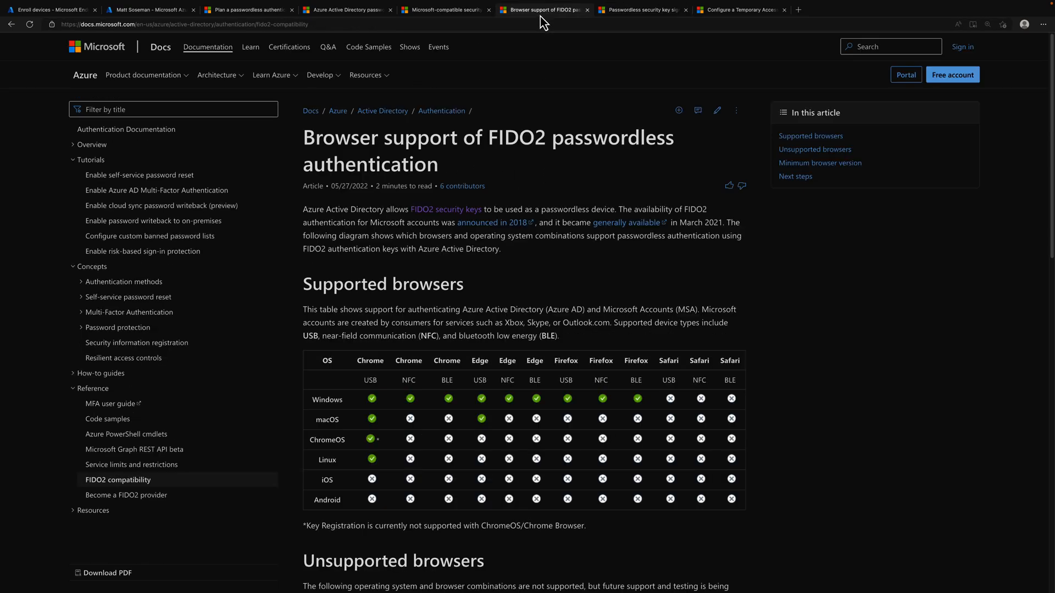
{"action": "mouse_move", "coordinate": [628, 175]}
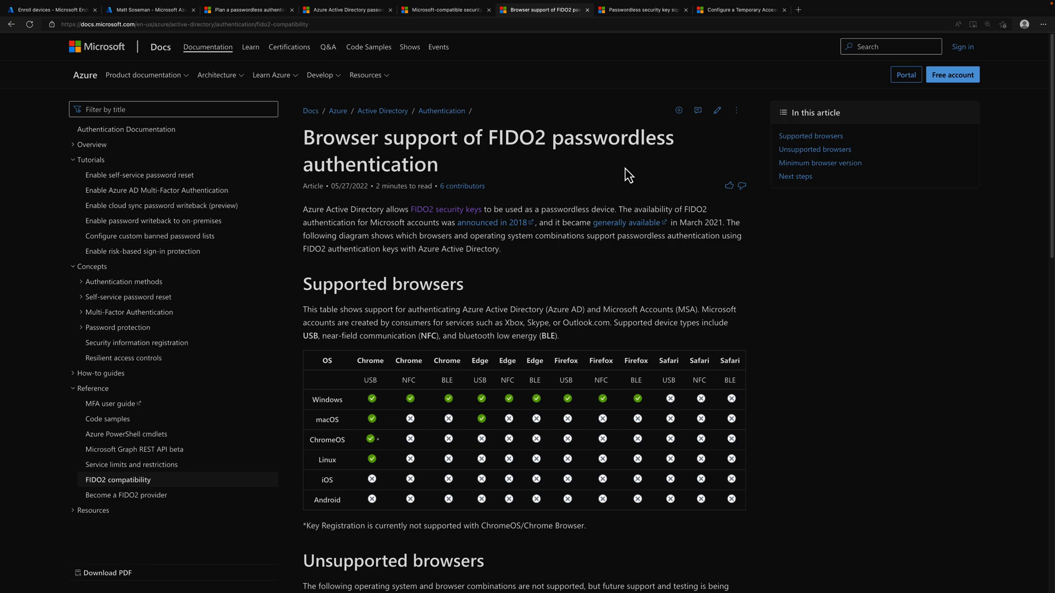
{"action": "mouse_move", "coordinate": [778, 426]}
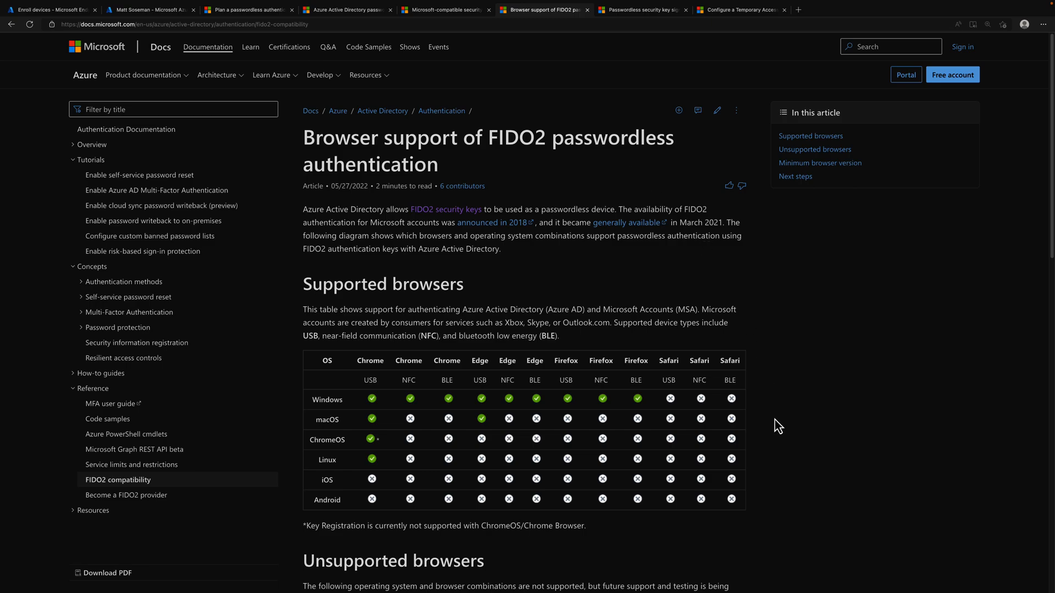
{"action": "mouse_move", "coordinate": [808, 418]}
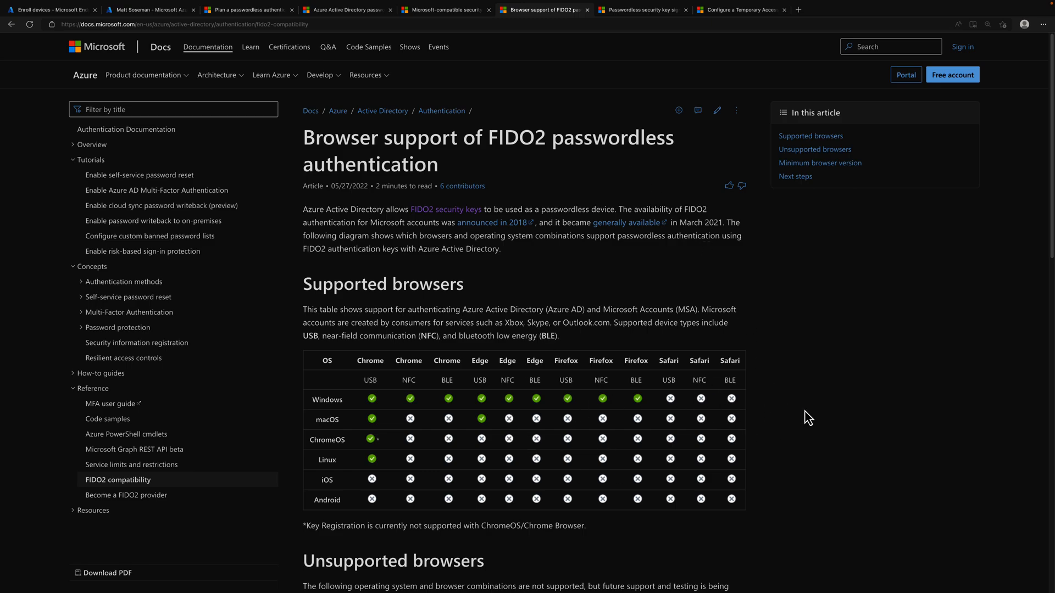
{"action": "mouse_move", "coordinate": [772, 209]}
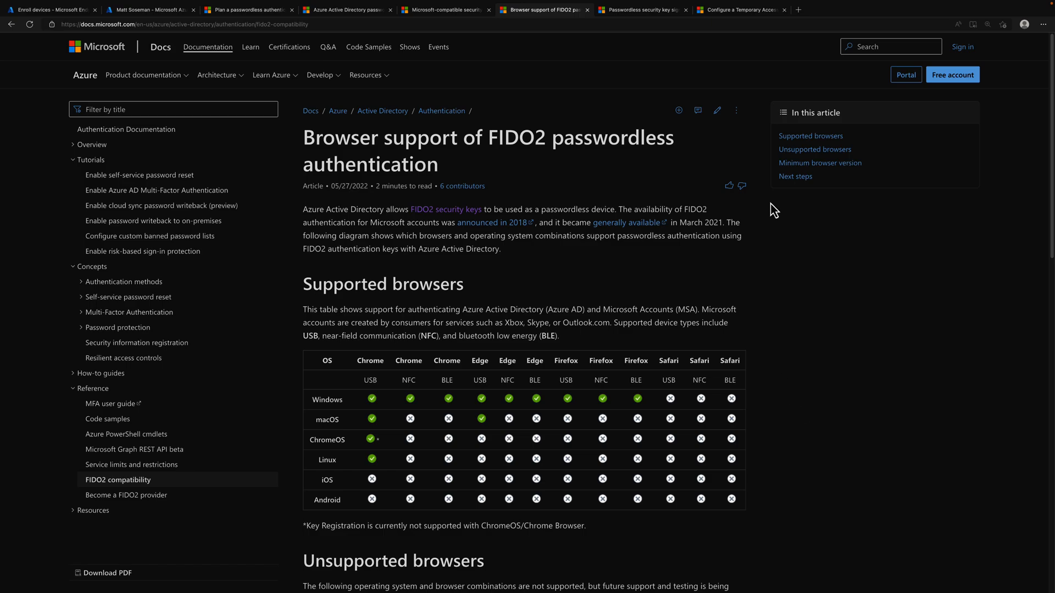
{"action": "left_click", "coordinate": [738, 10]}
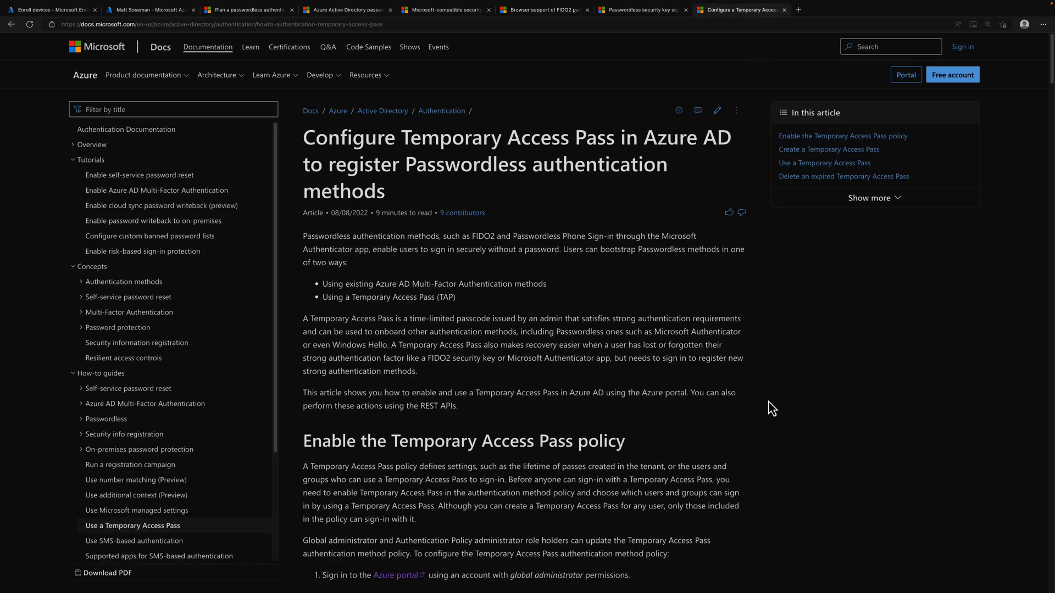